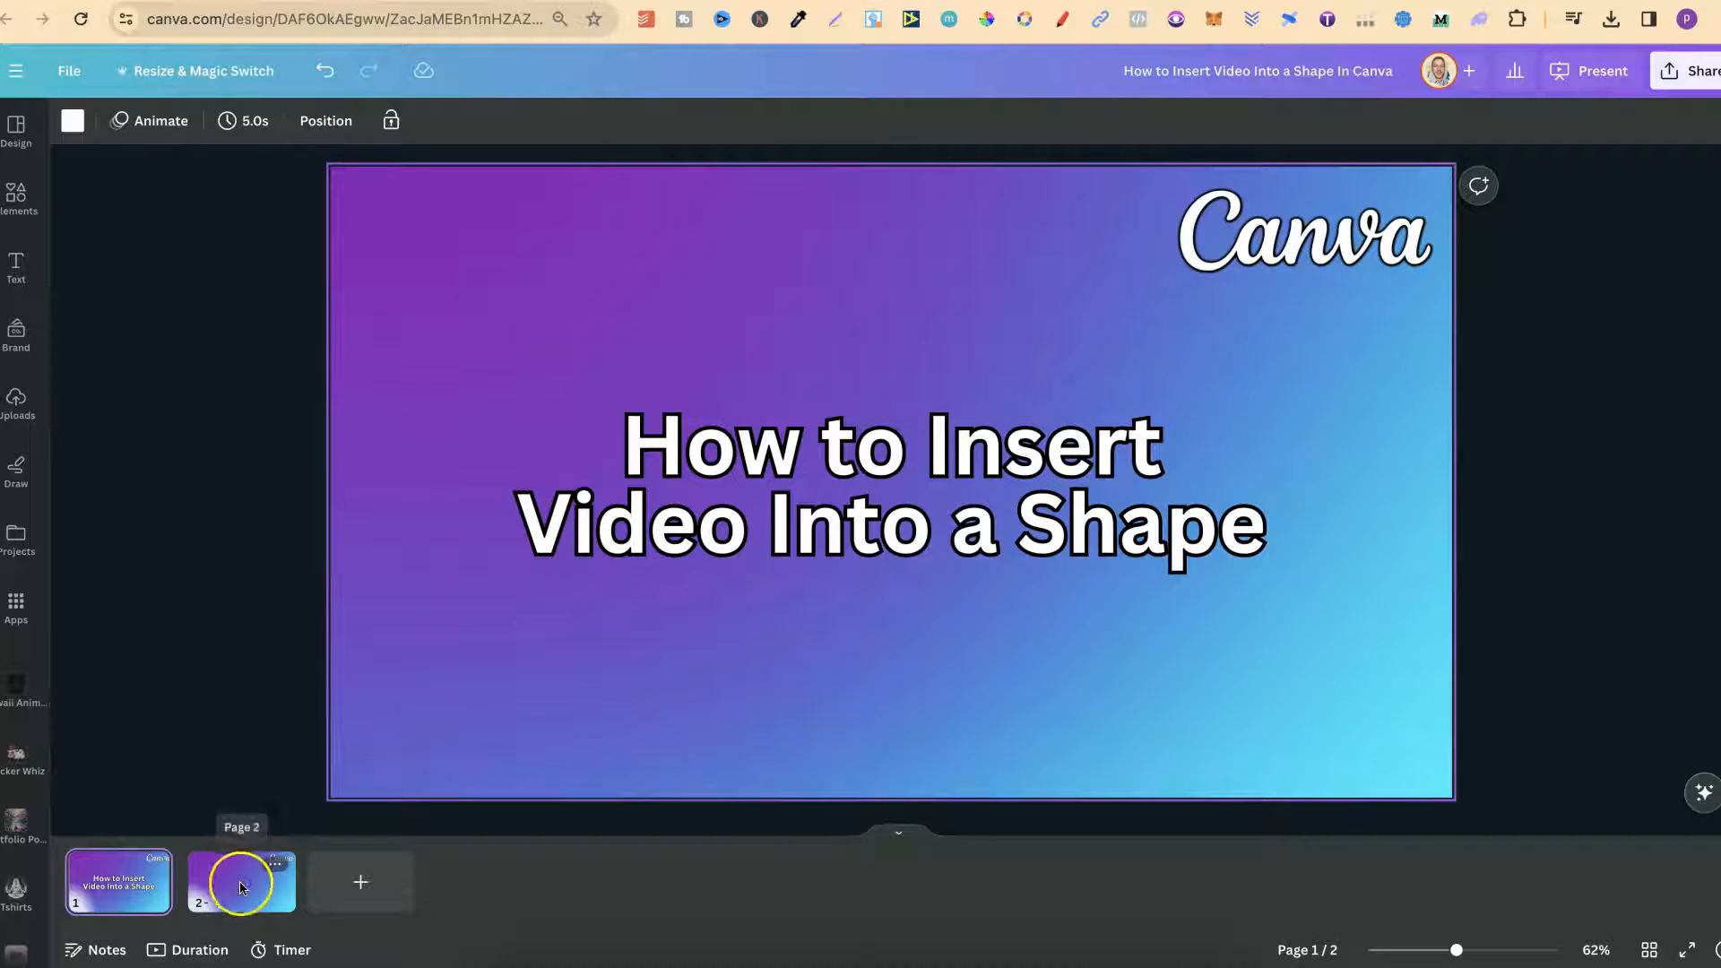
# - Switch to page 2, the empty purple-blue gradient slide with only the Canva logo
pyautogui.click(240, 885)
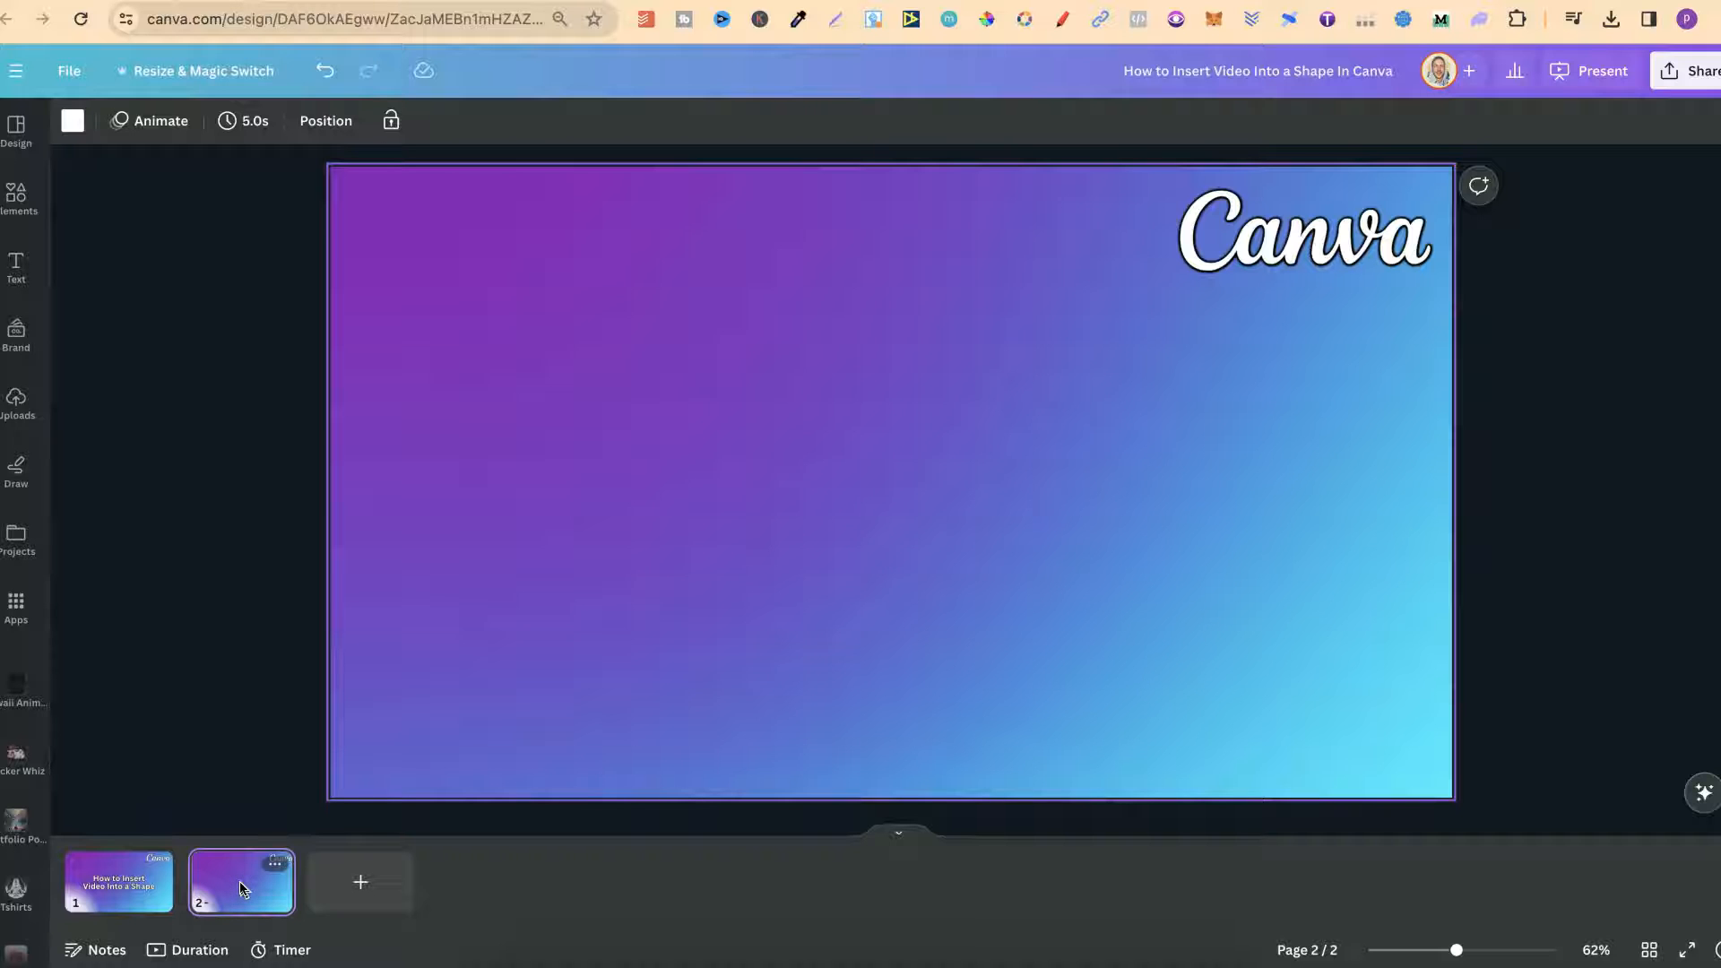
# - Browse the Elements library down to Frames and show all available frames
pyautogui.click(16, 193)
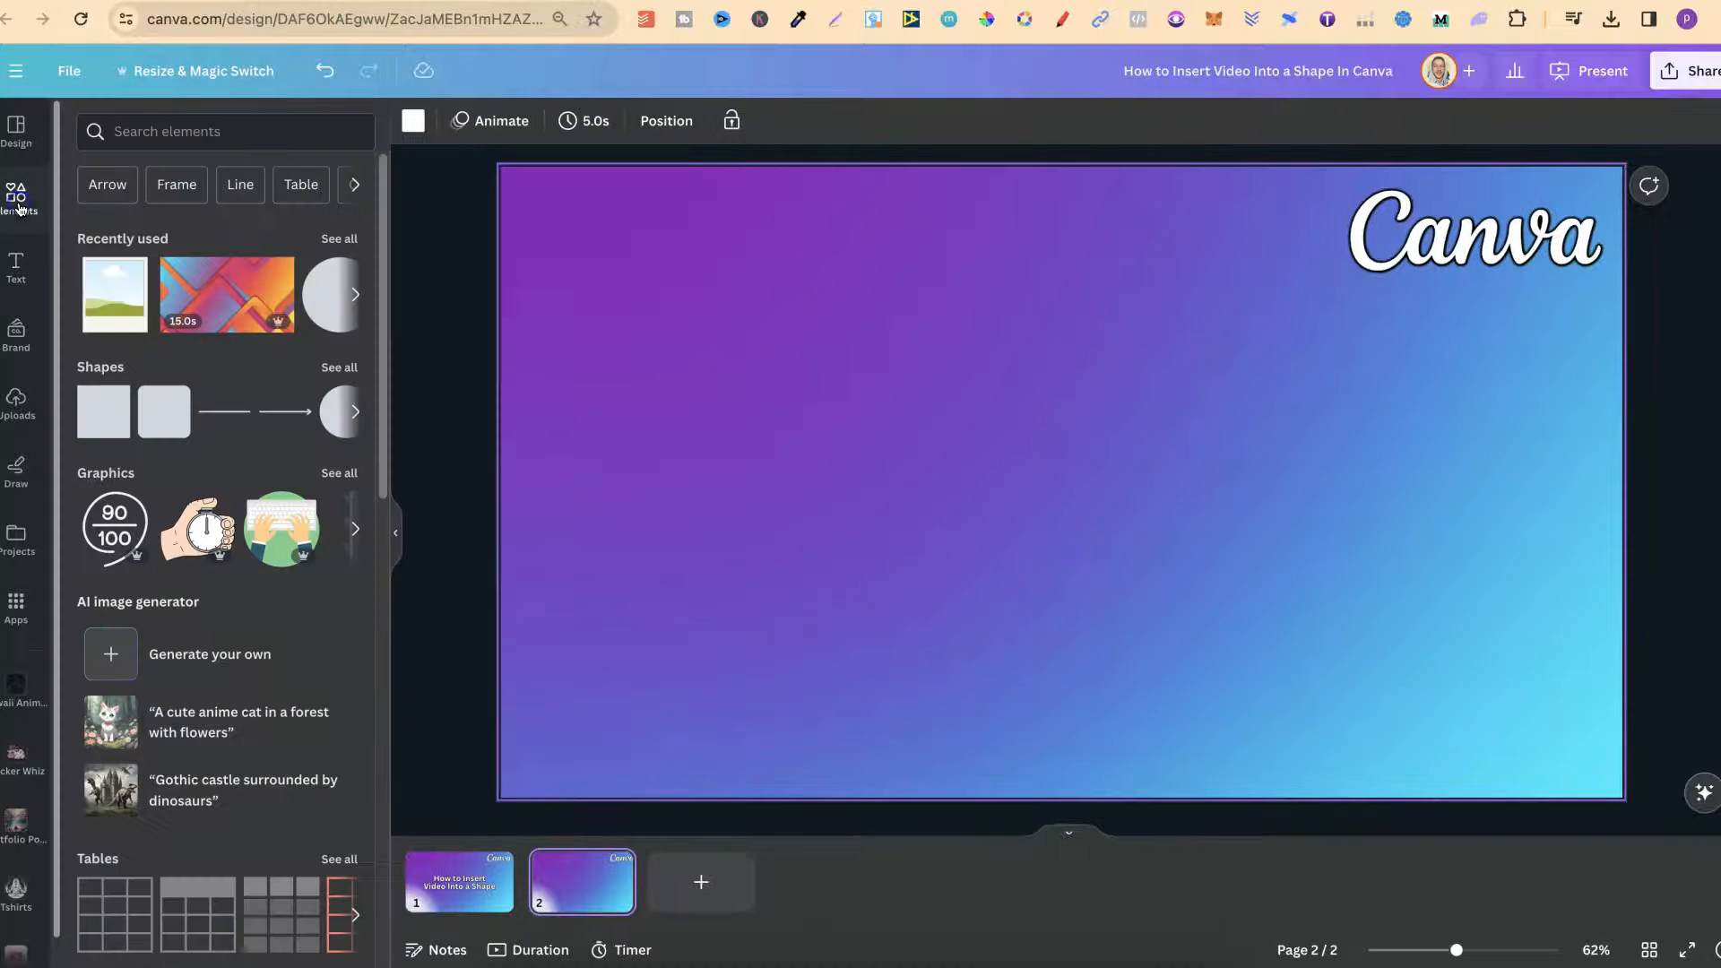
pyautogui.click(152, 133)
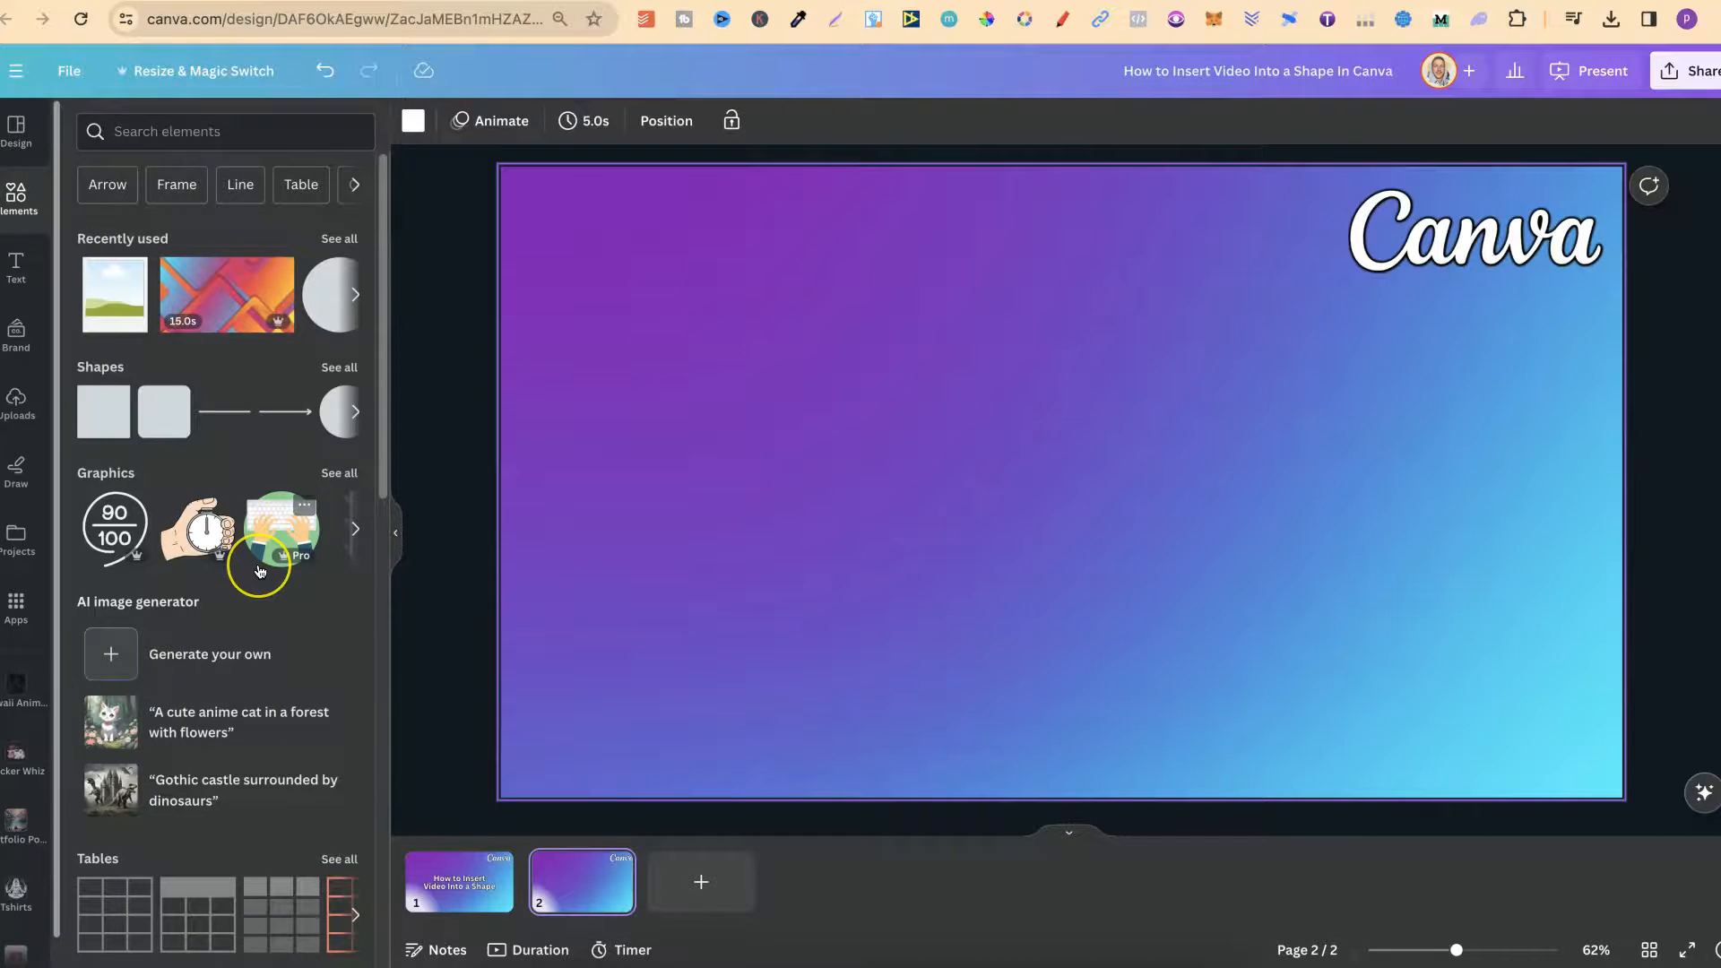
pyautogui.scroll(-3)
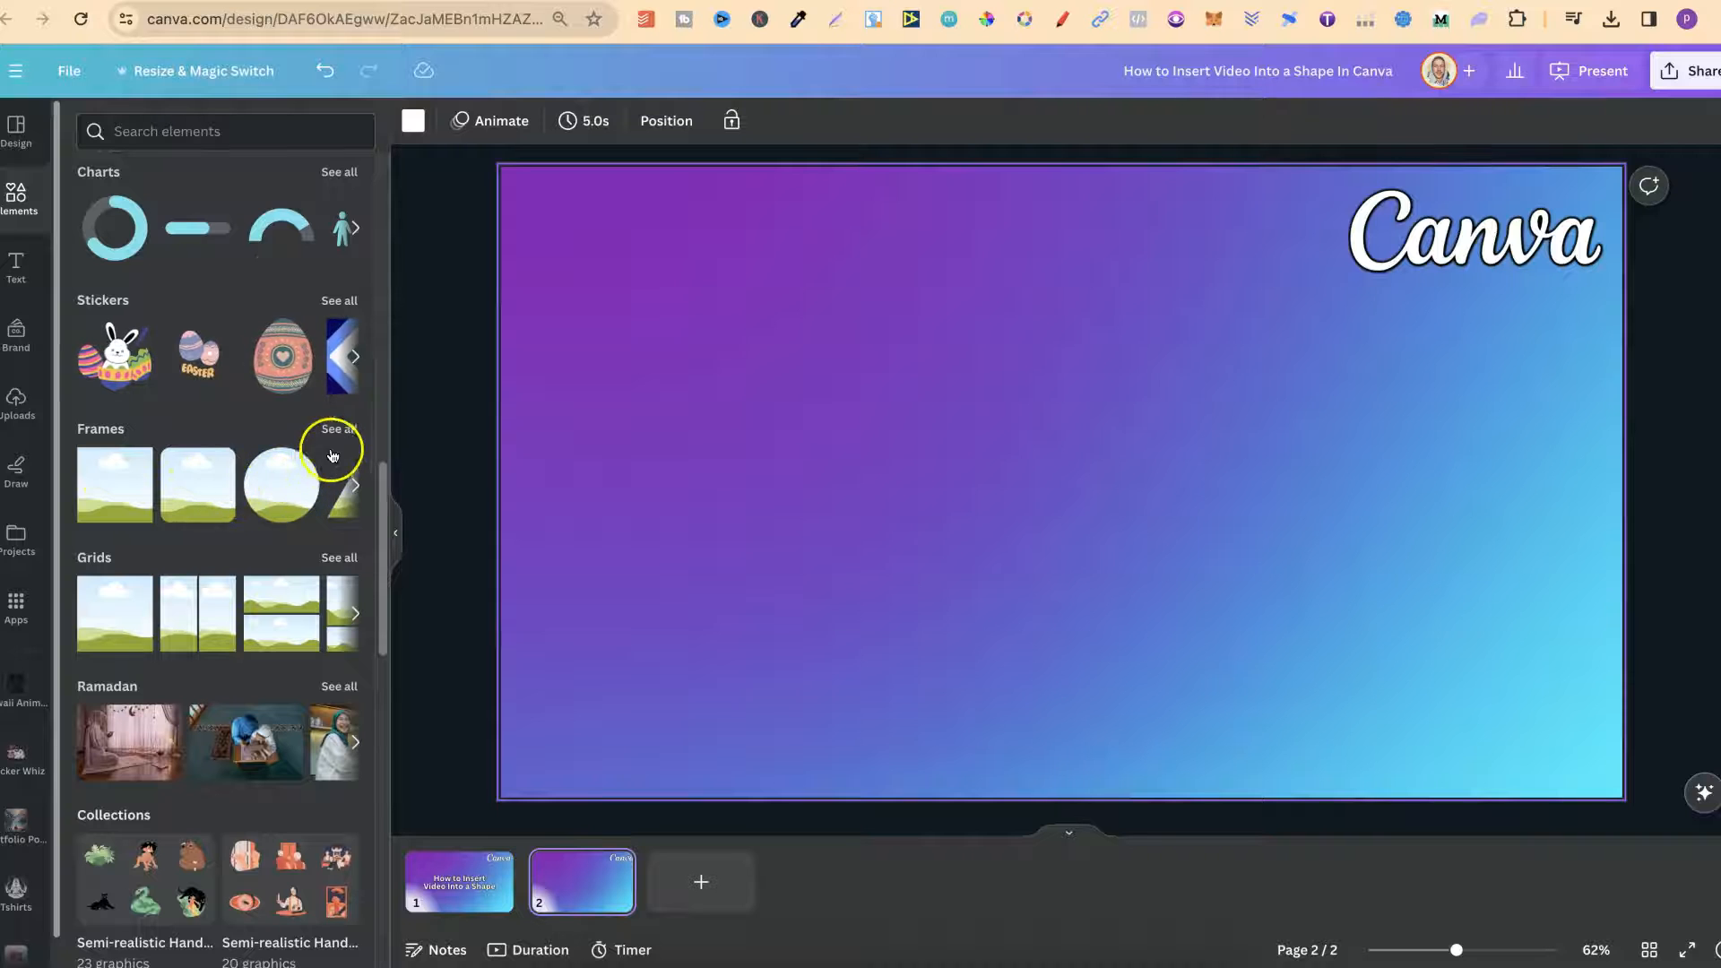
pyautogui.click(337, 431)
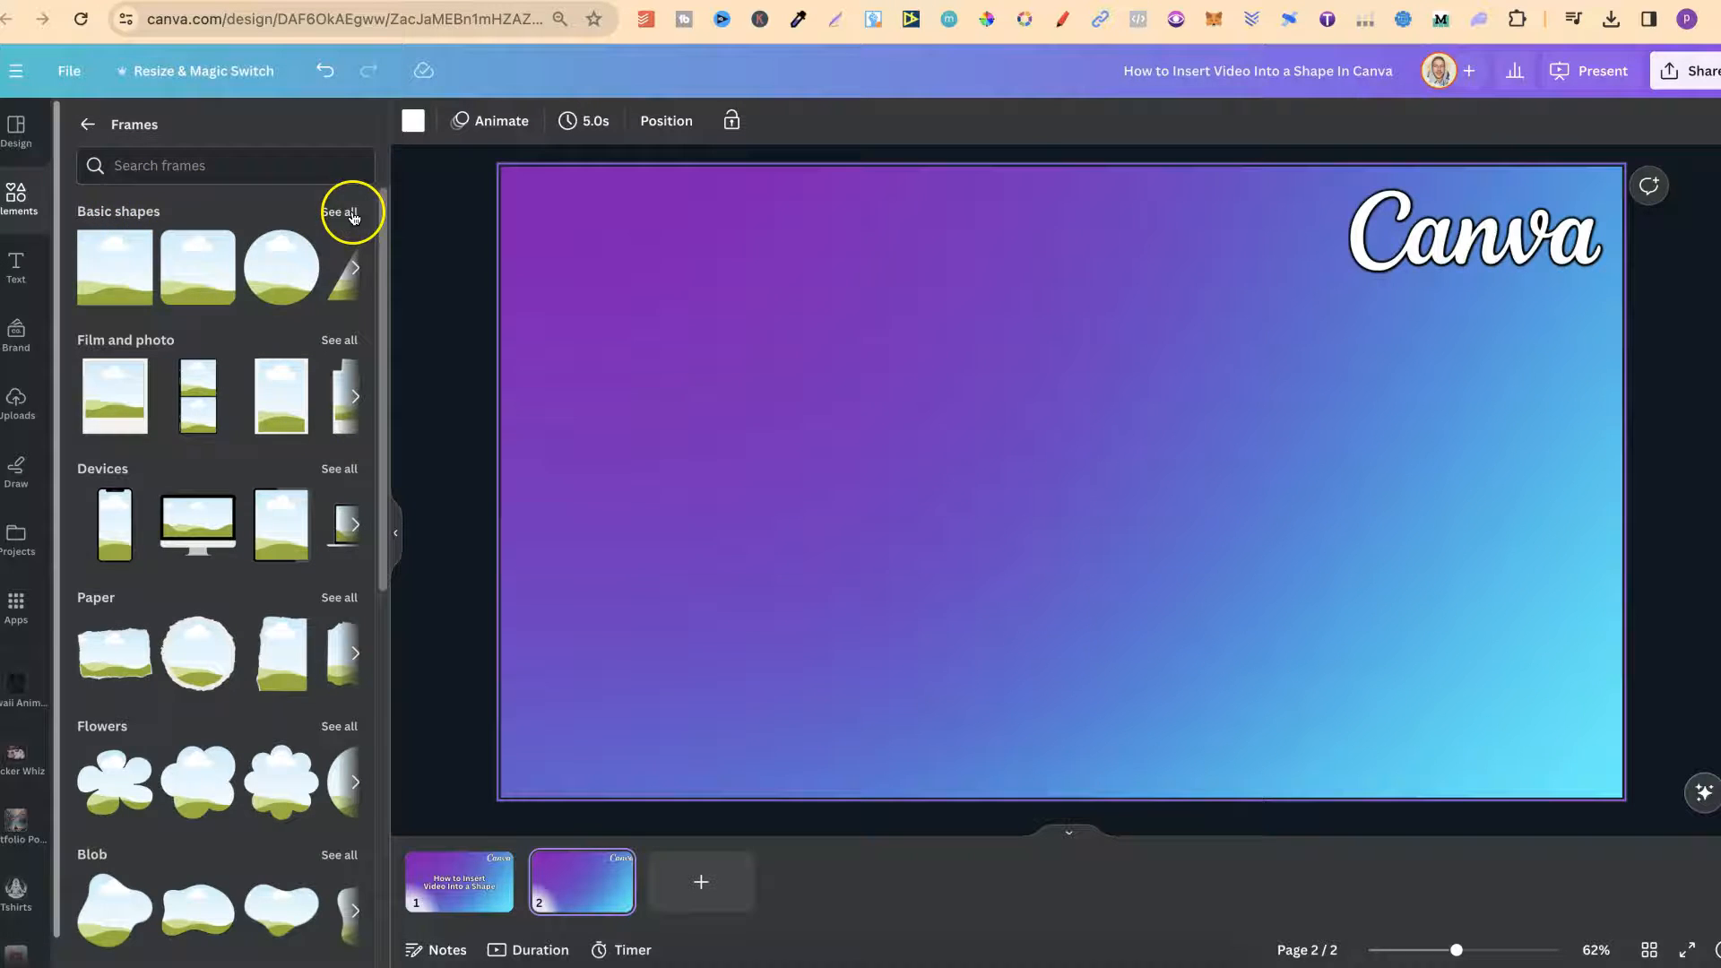
# - Expand the Basic shapes frame collection and scroll through it
pyautogui.click(341, 212)
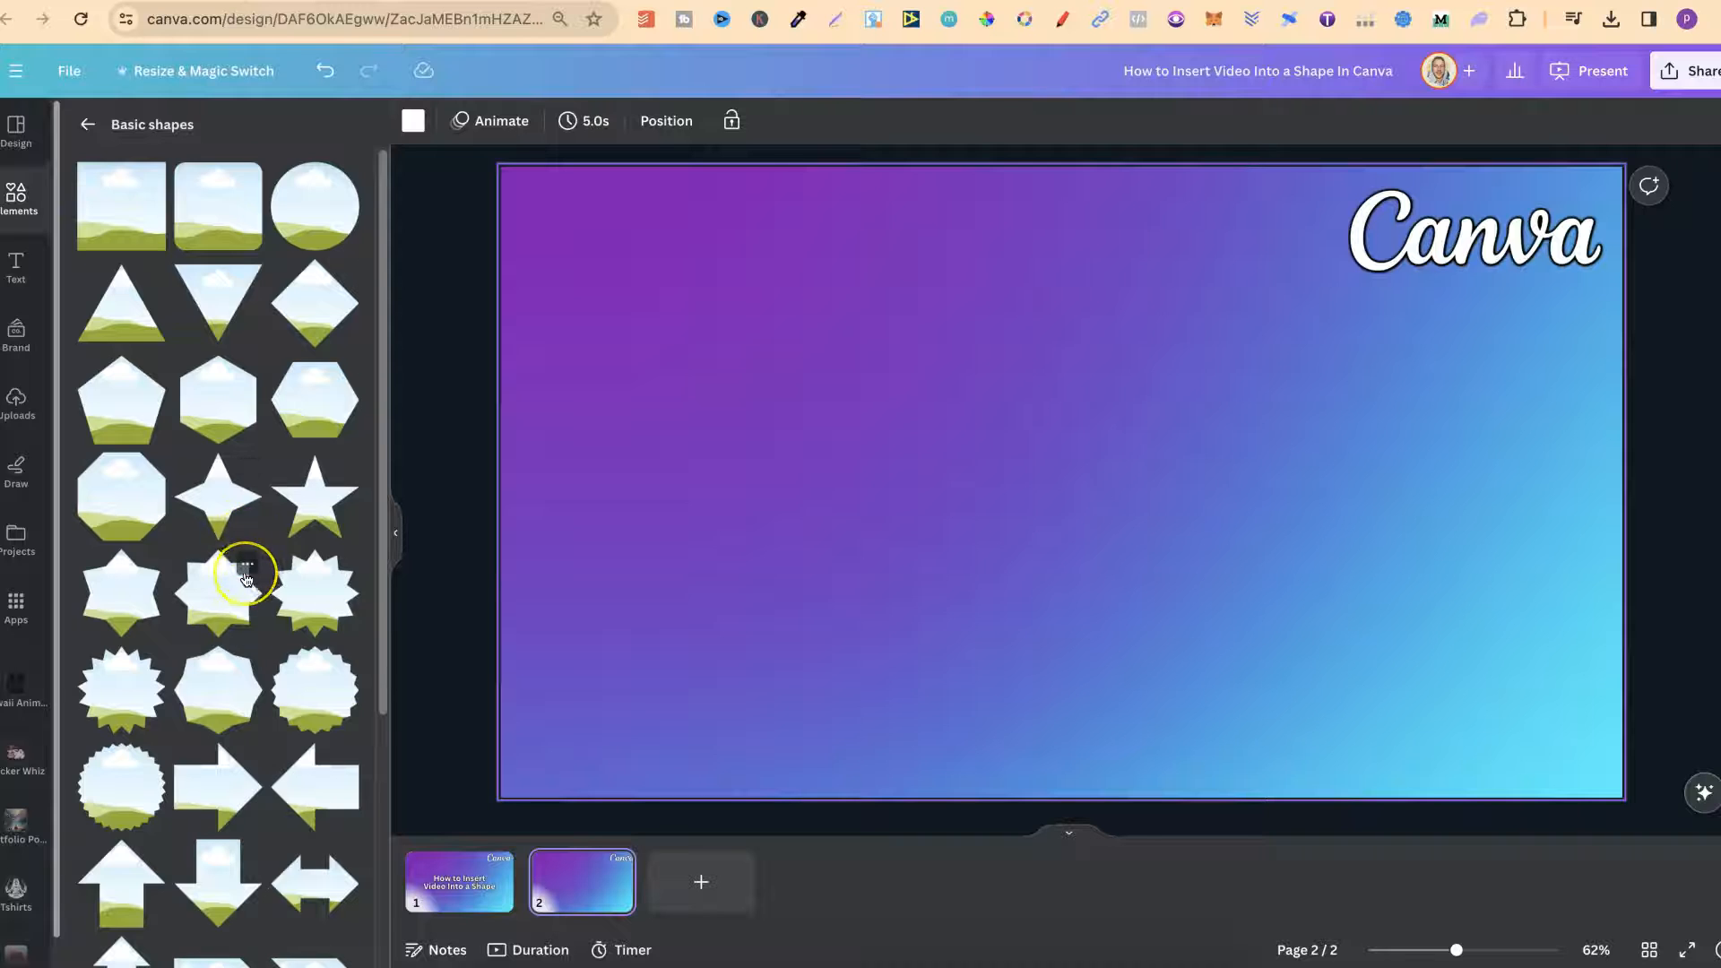
pyautogui.scroll(-3)
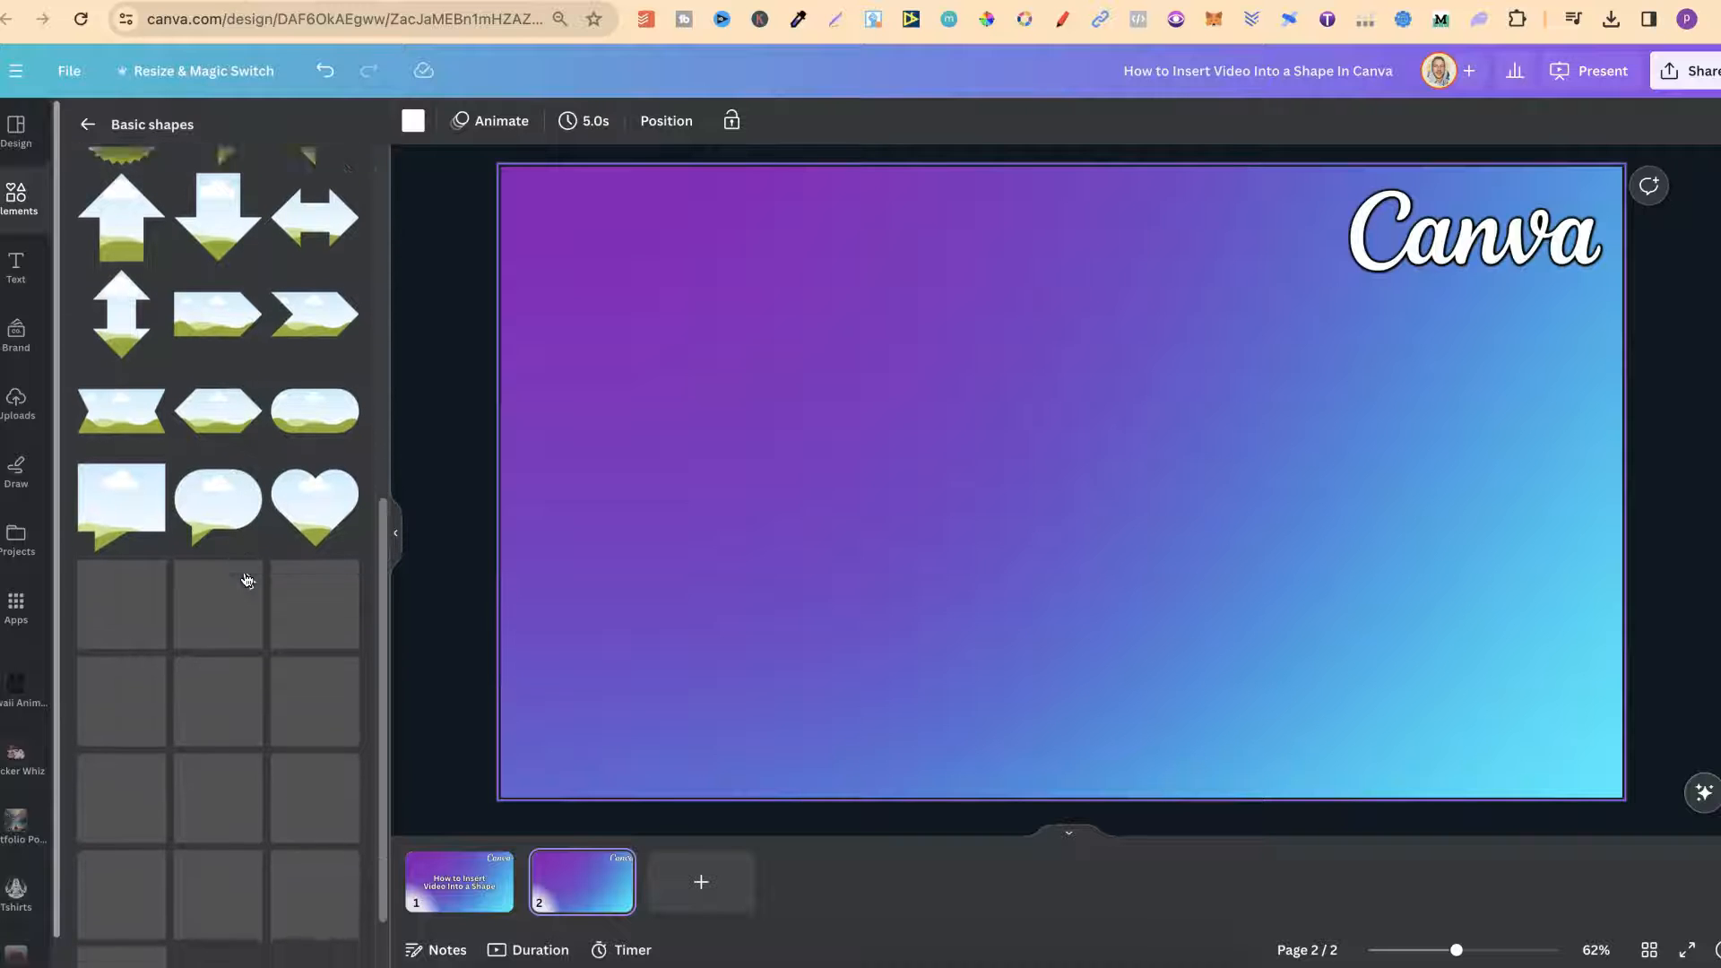
pyautogui.scroll(-3)
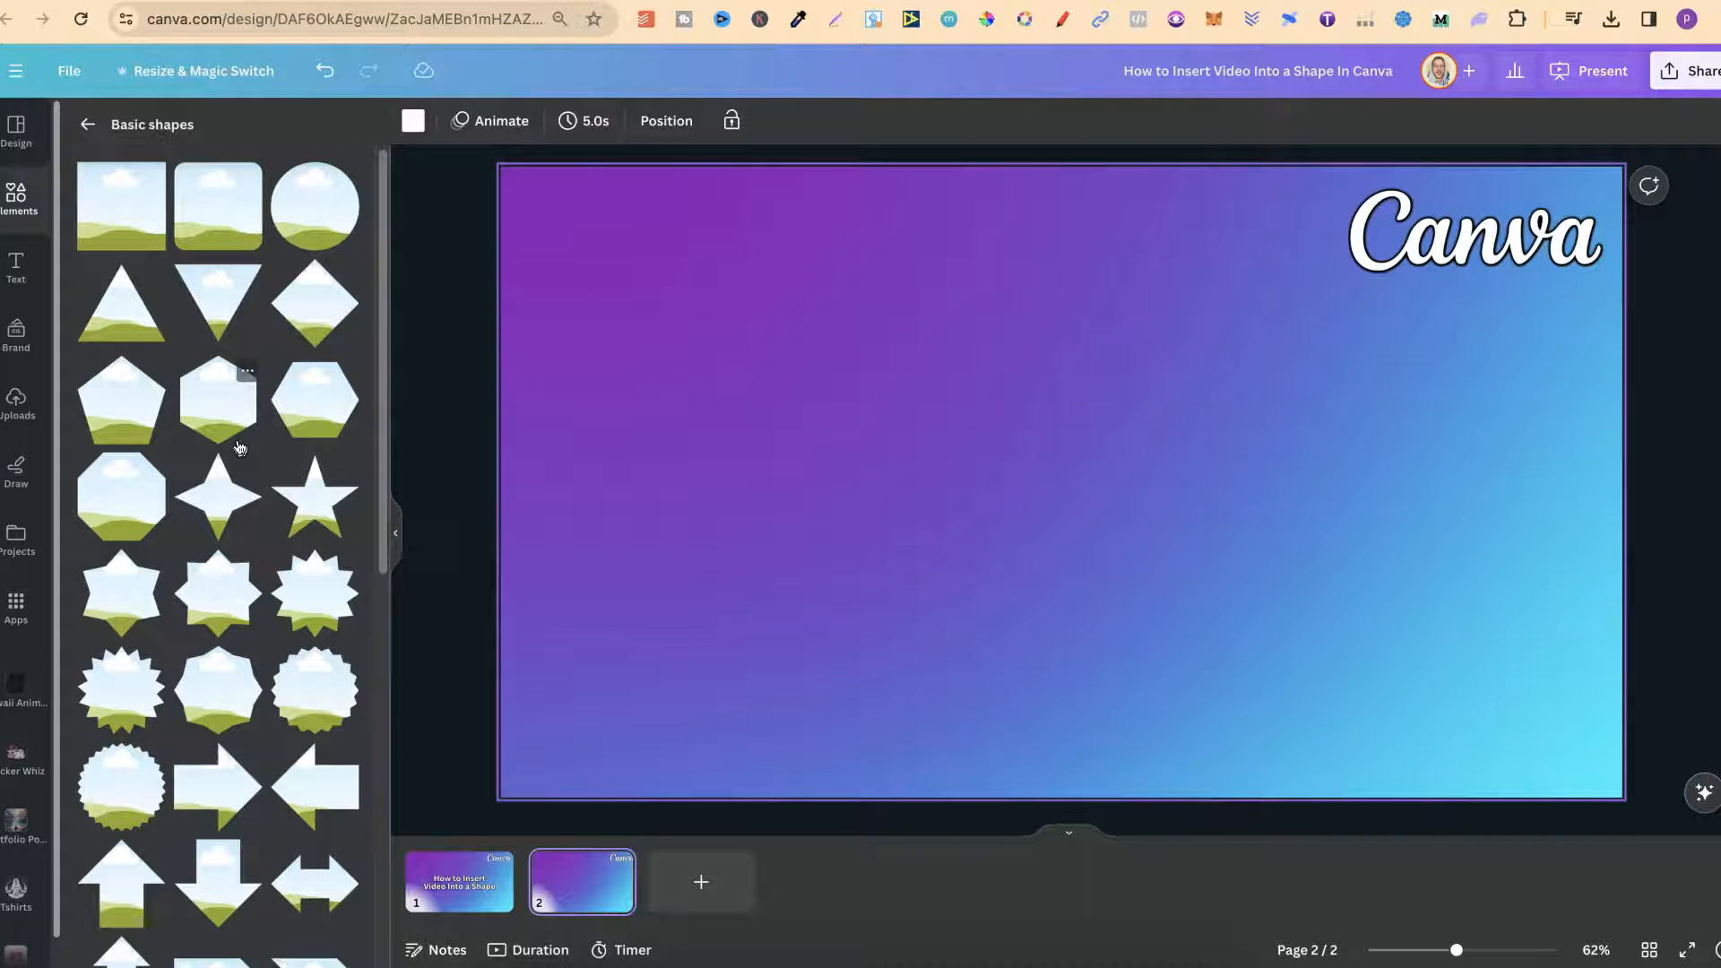
# - Add a circle frame from Basic shapes and place it at the centre of the slide
pyautogui.click(315, 208)
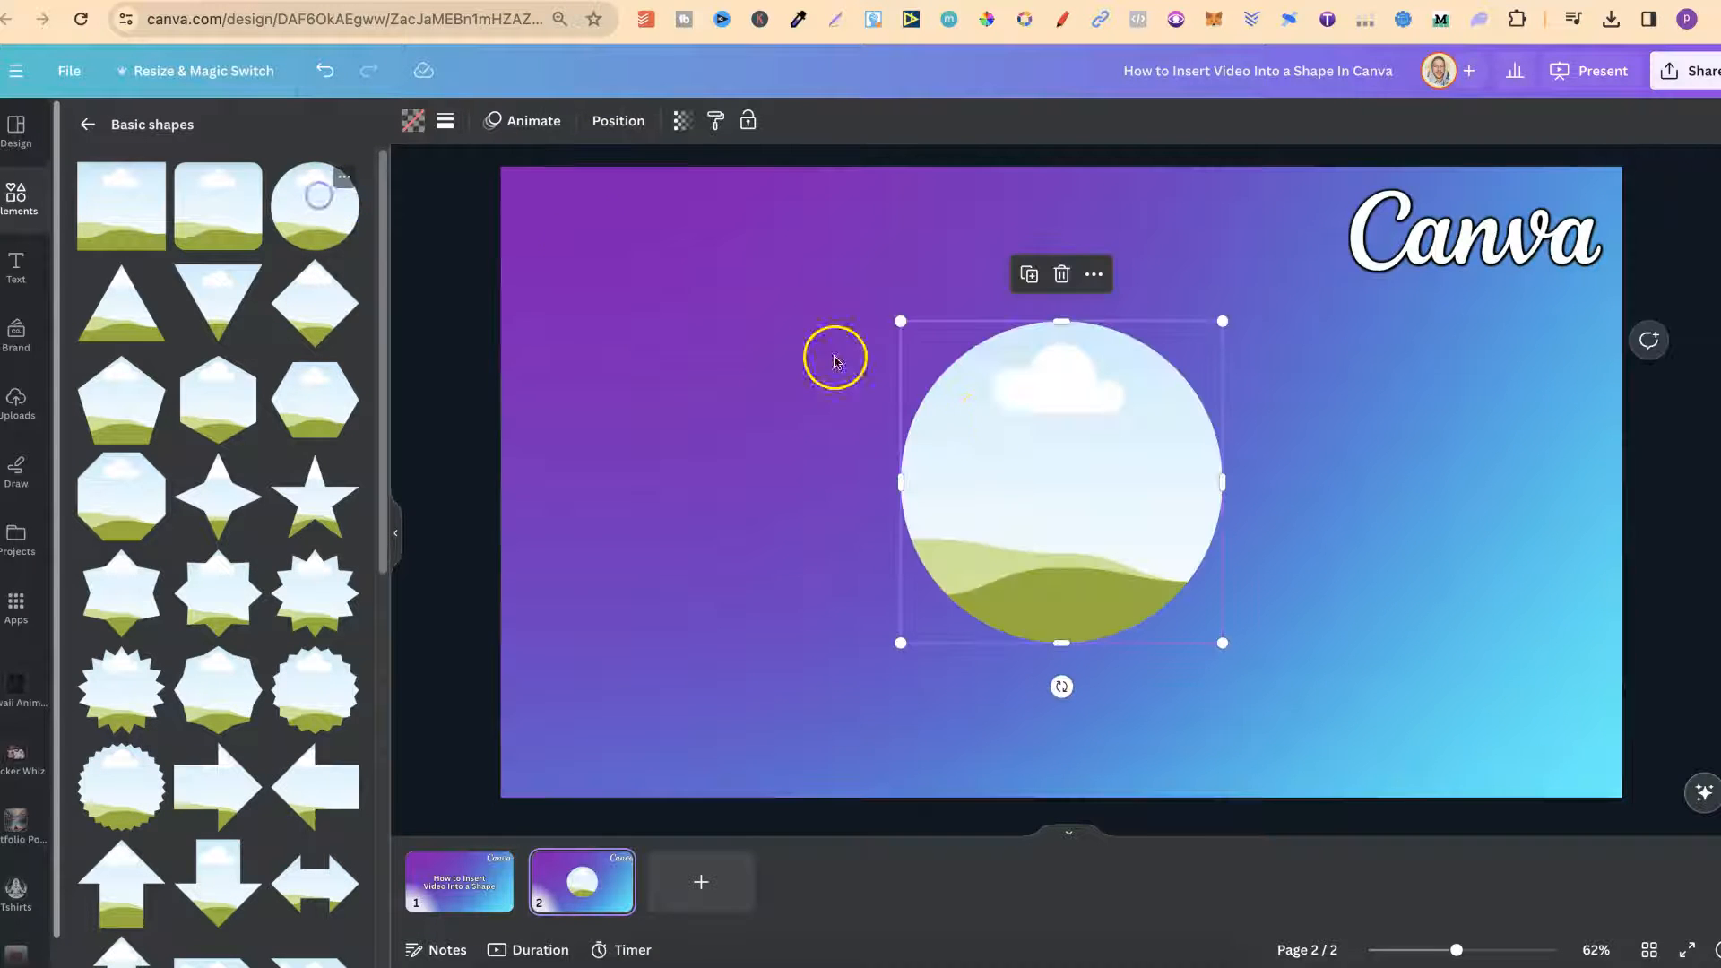
pyautogui.moveTo(1060, 481); pyautogui.dragTo(1044, 481)
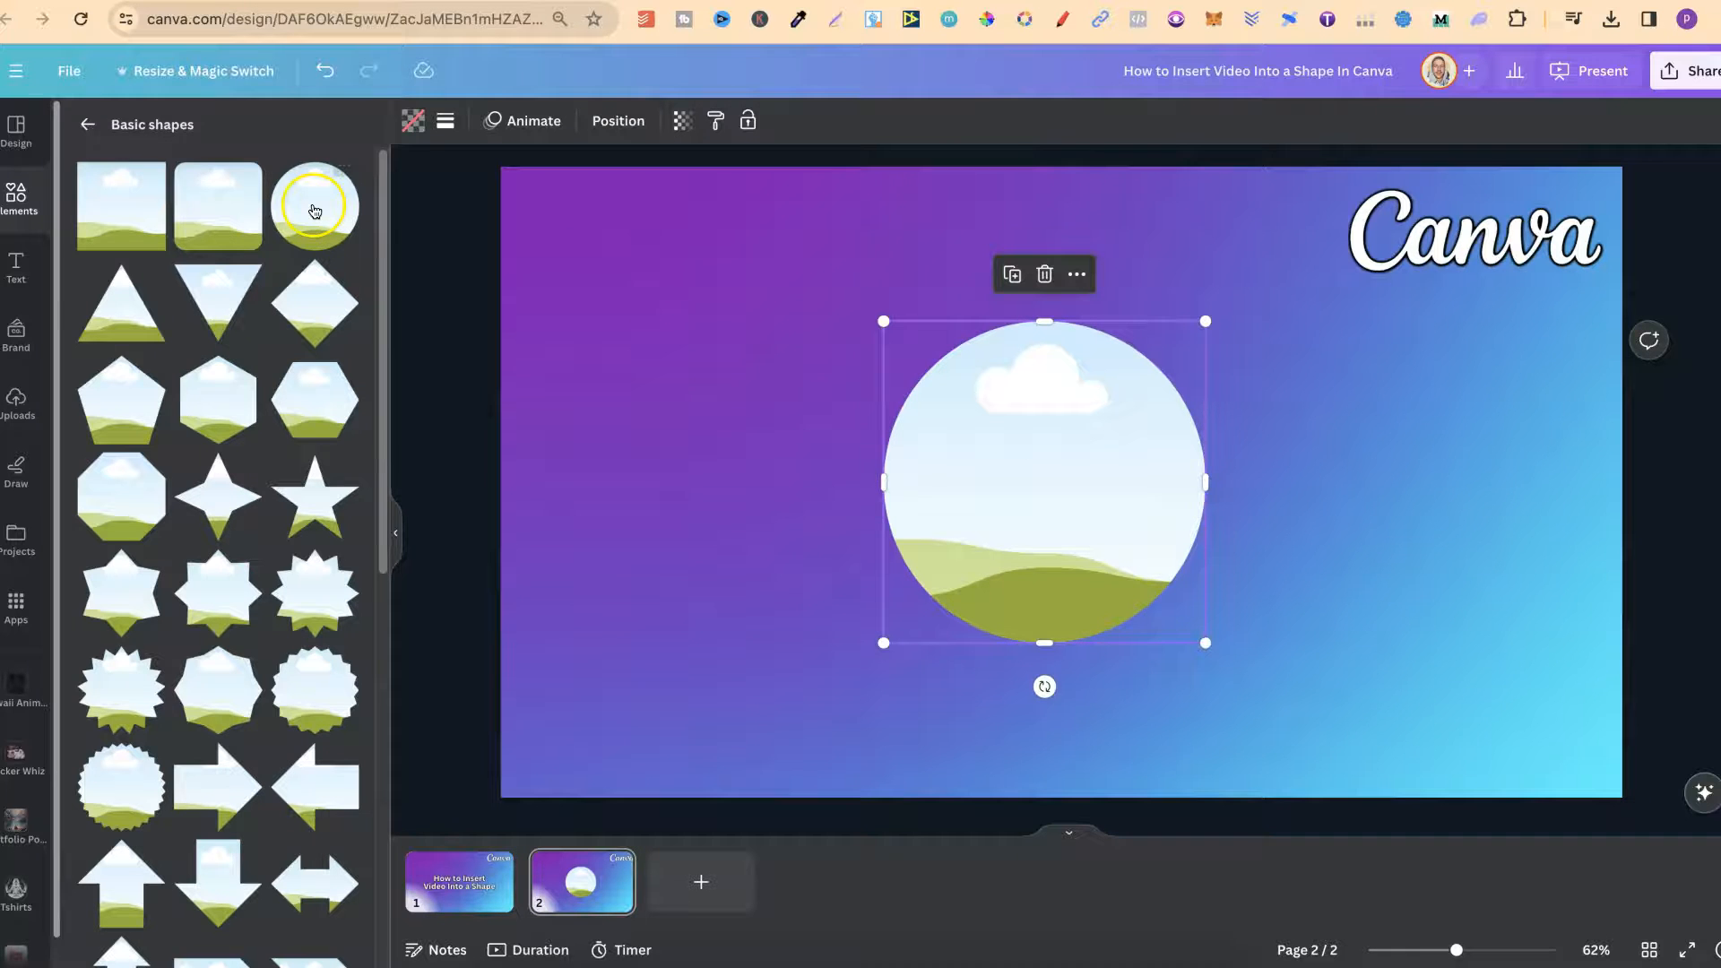
pyautogui.click(88, 125)
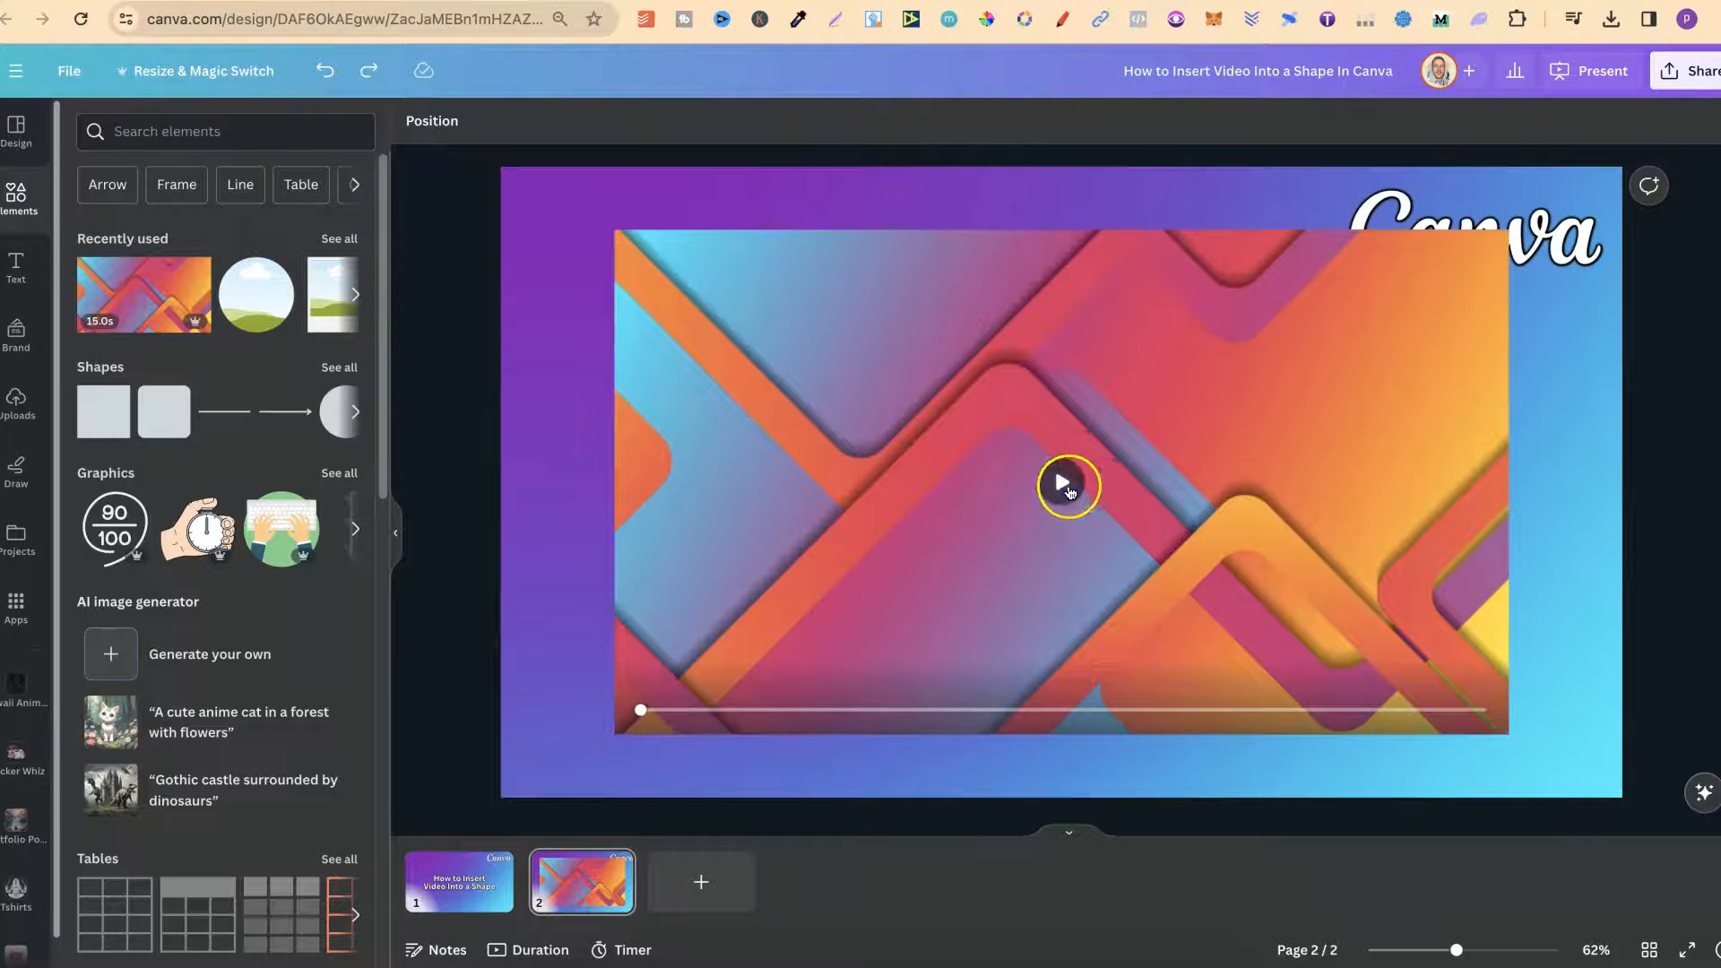
# - Preview the 15s abstract orange-pink video and drop it into the circle frame
pyautogui.click(1065, 485)
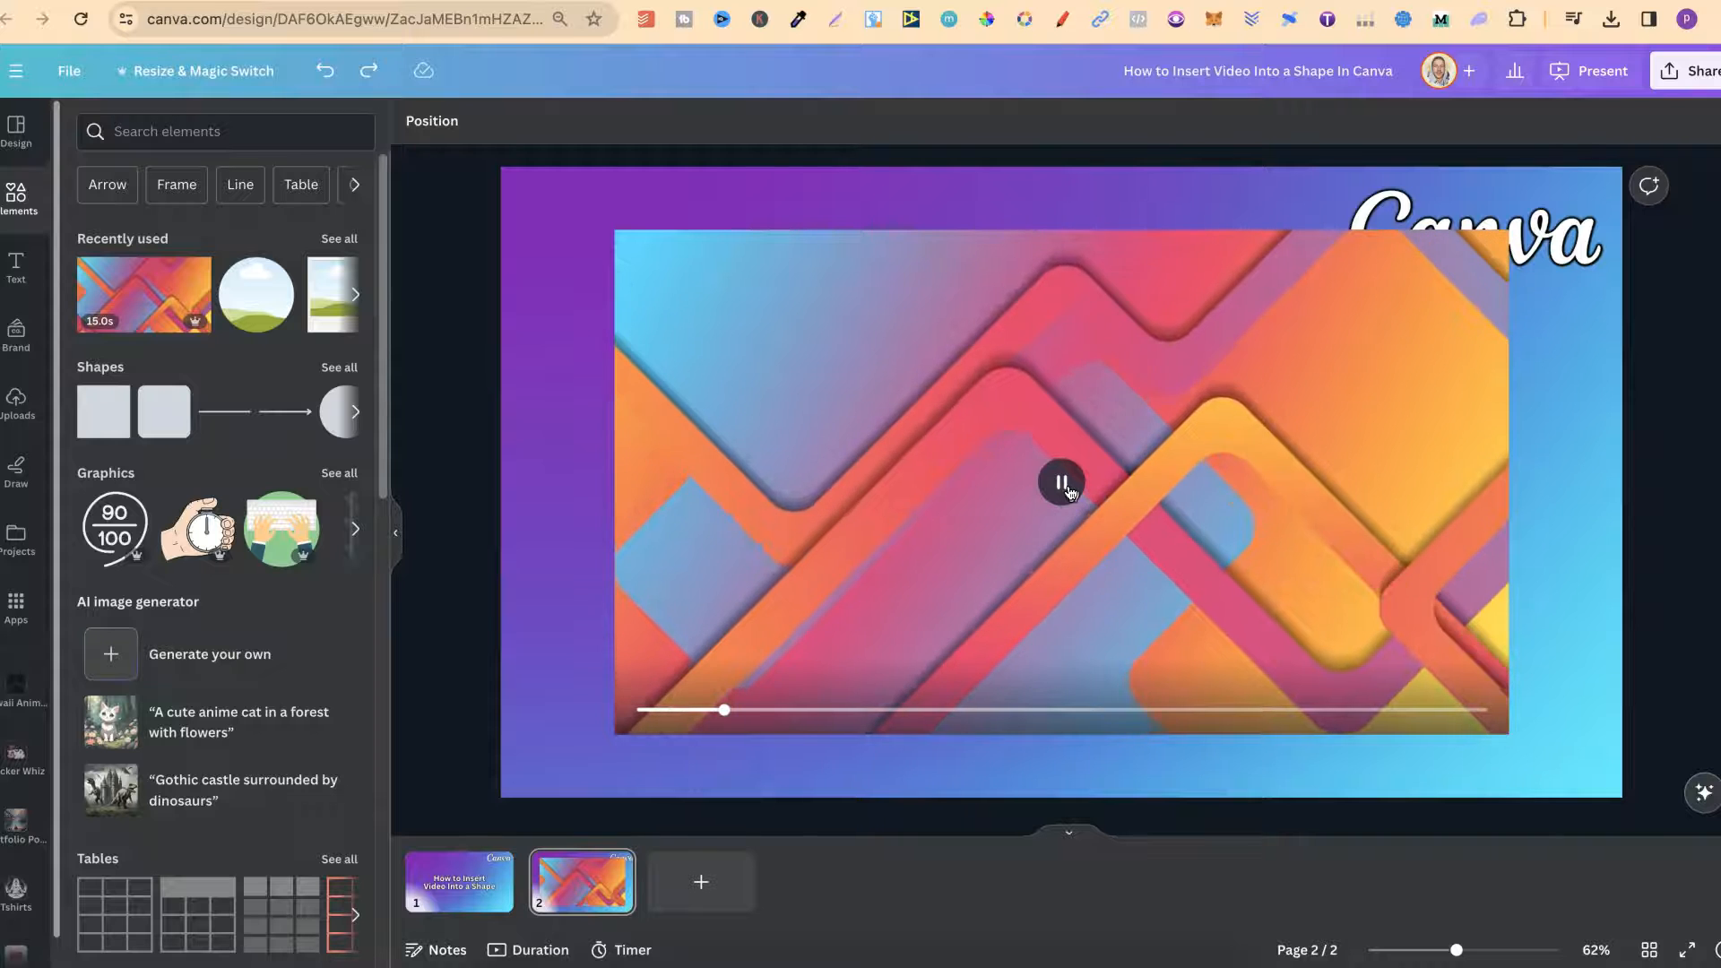
pyautogui.click(1062, 483)
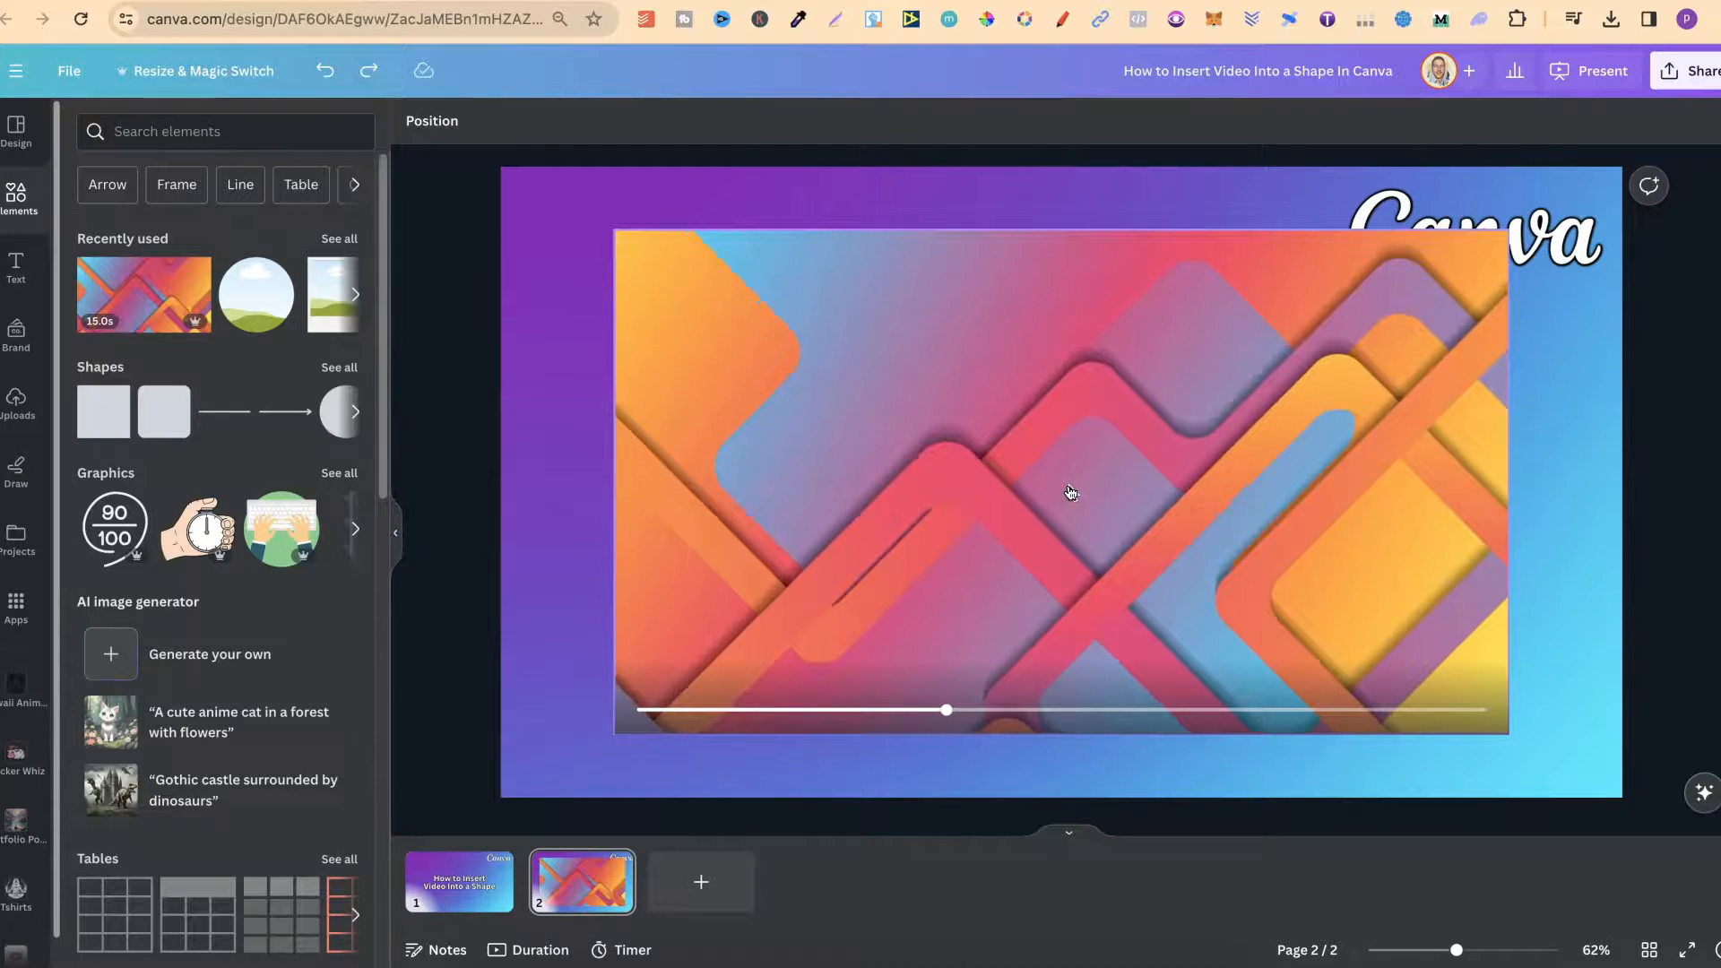
pyautogui.click(1063, 495)
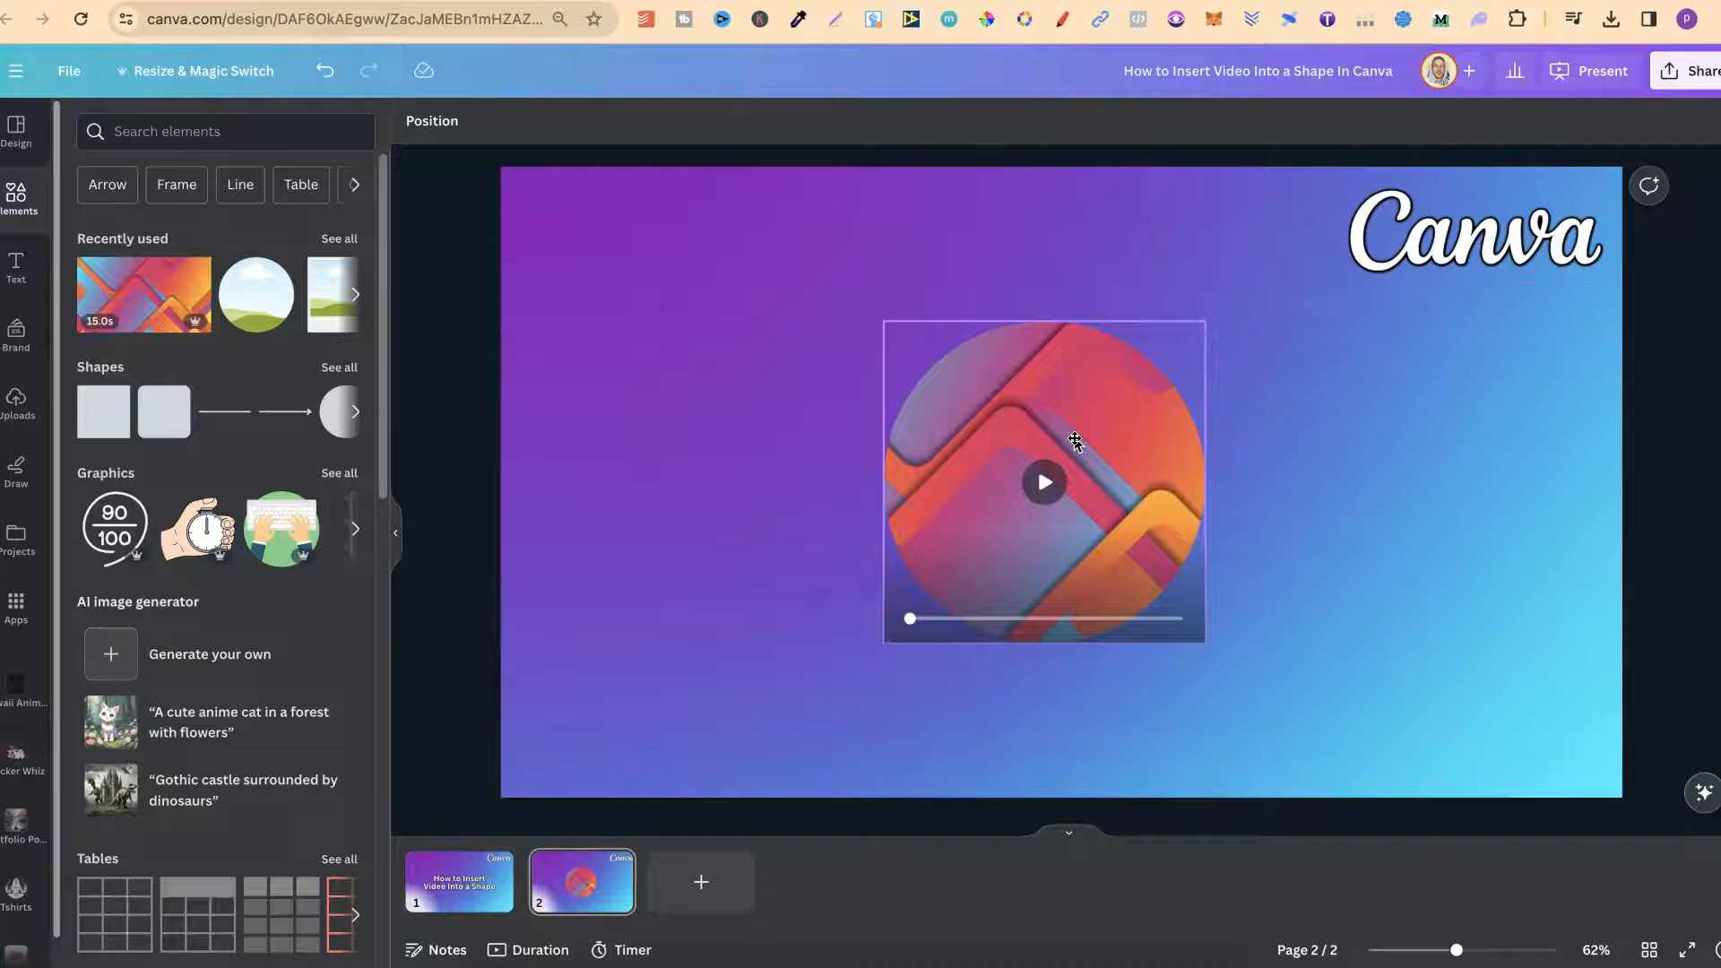
pyautogui.click(1044, 482)
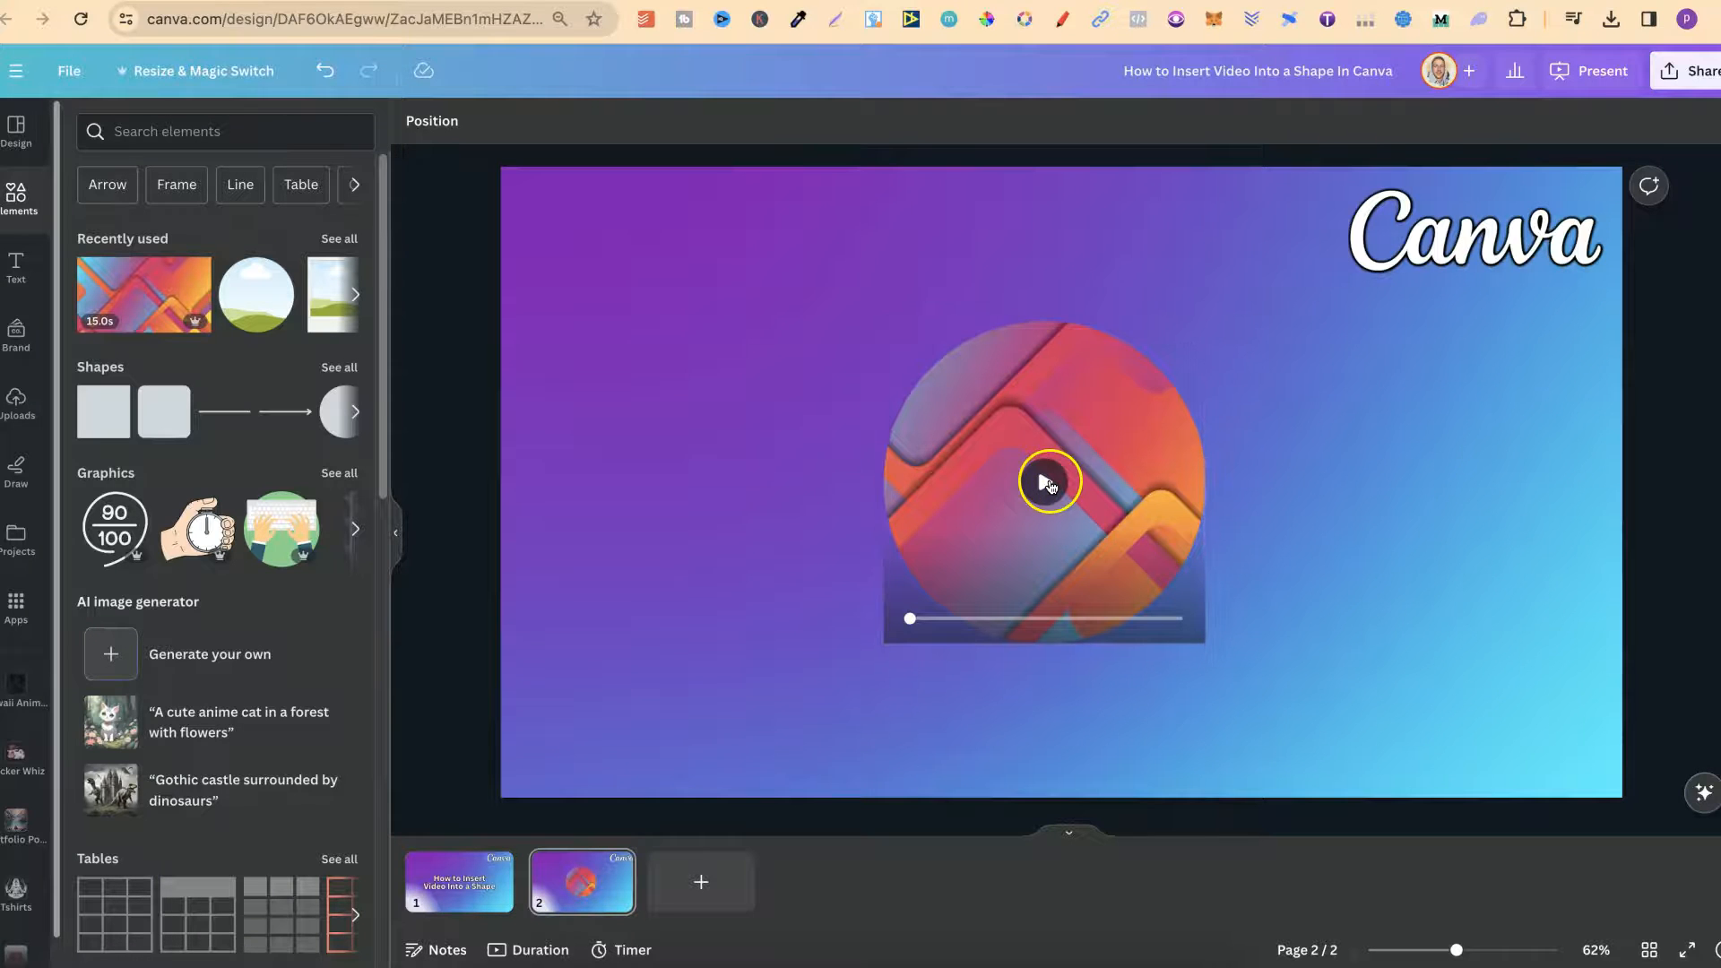
pyautogui.click(1045, 482)
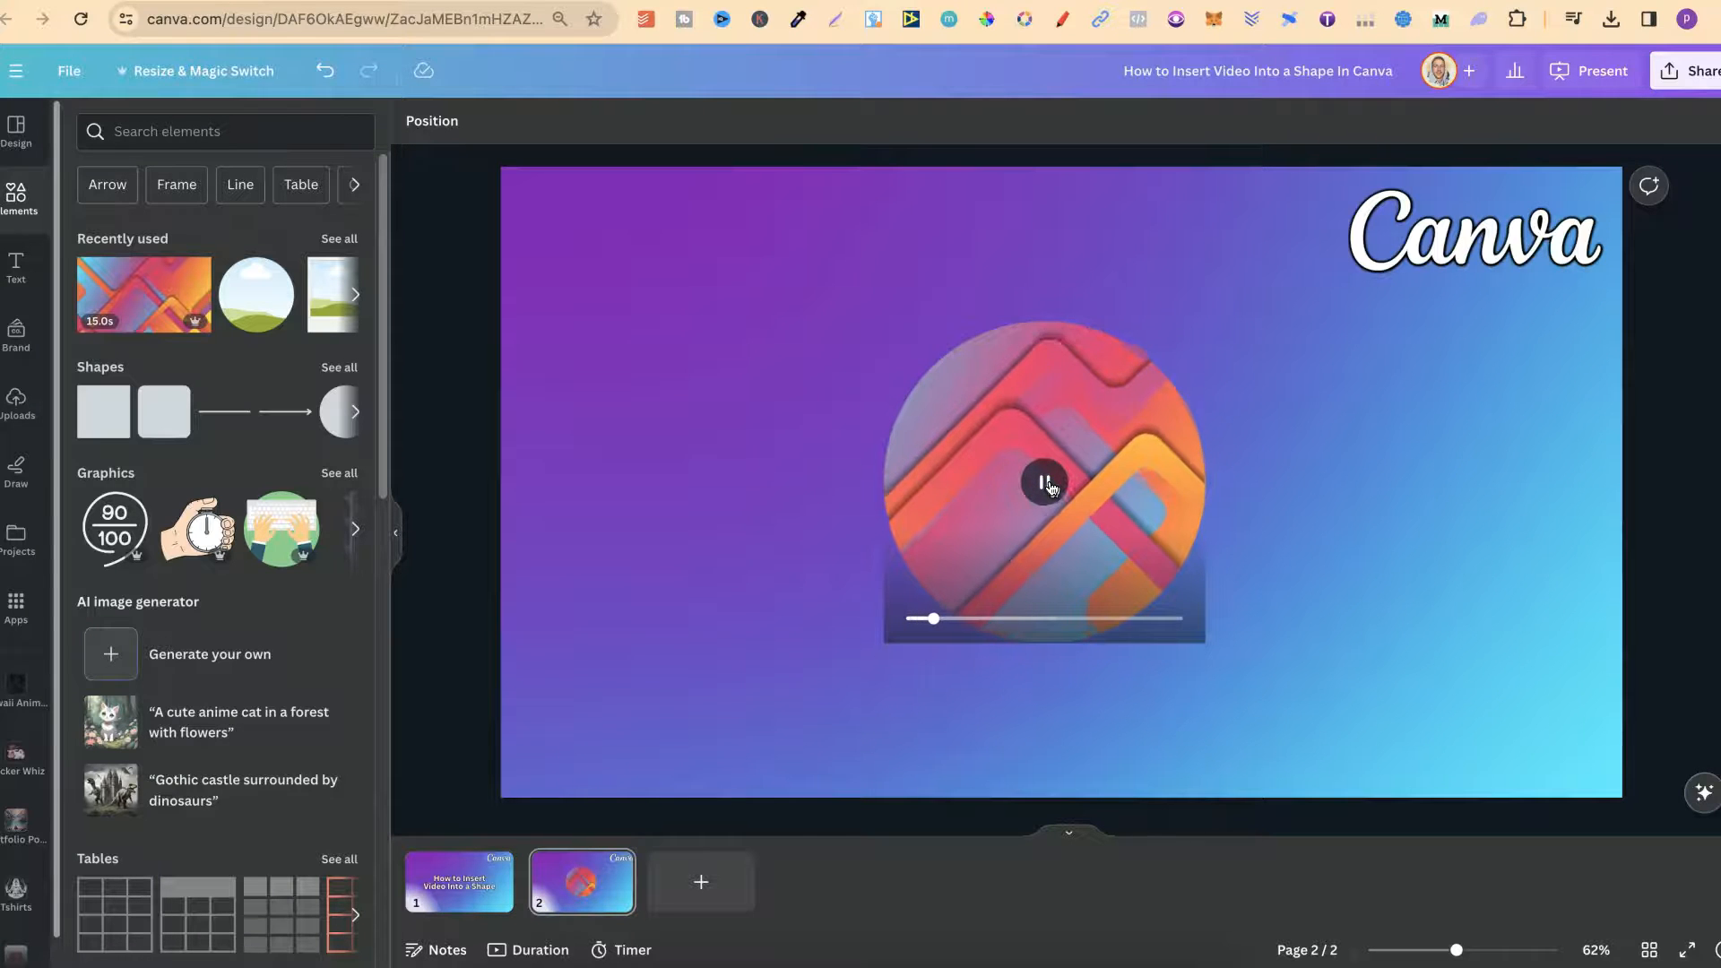
pyautogui.click(1044, 486)
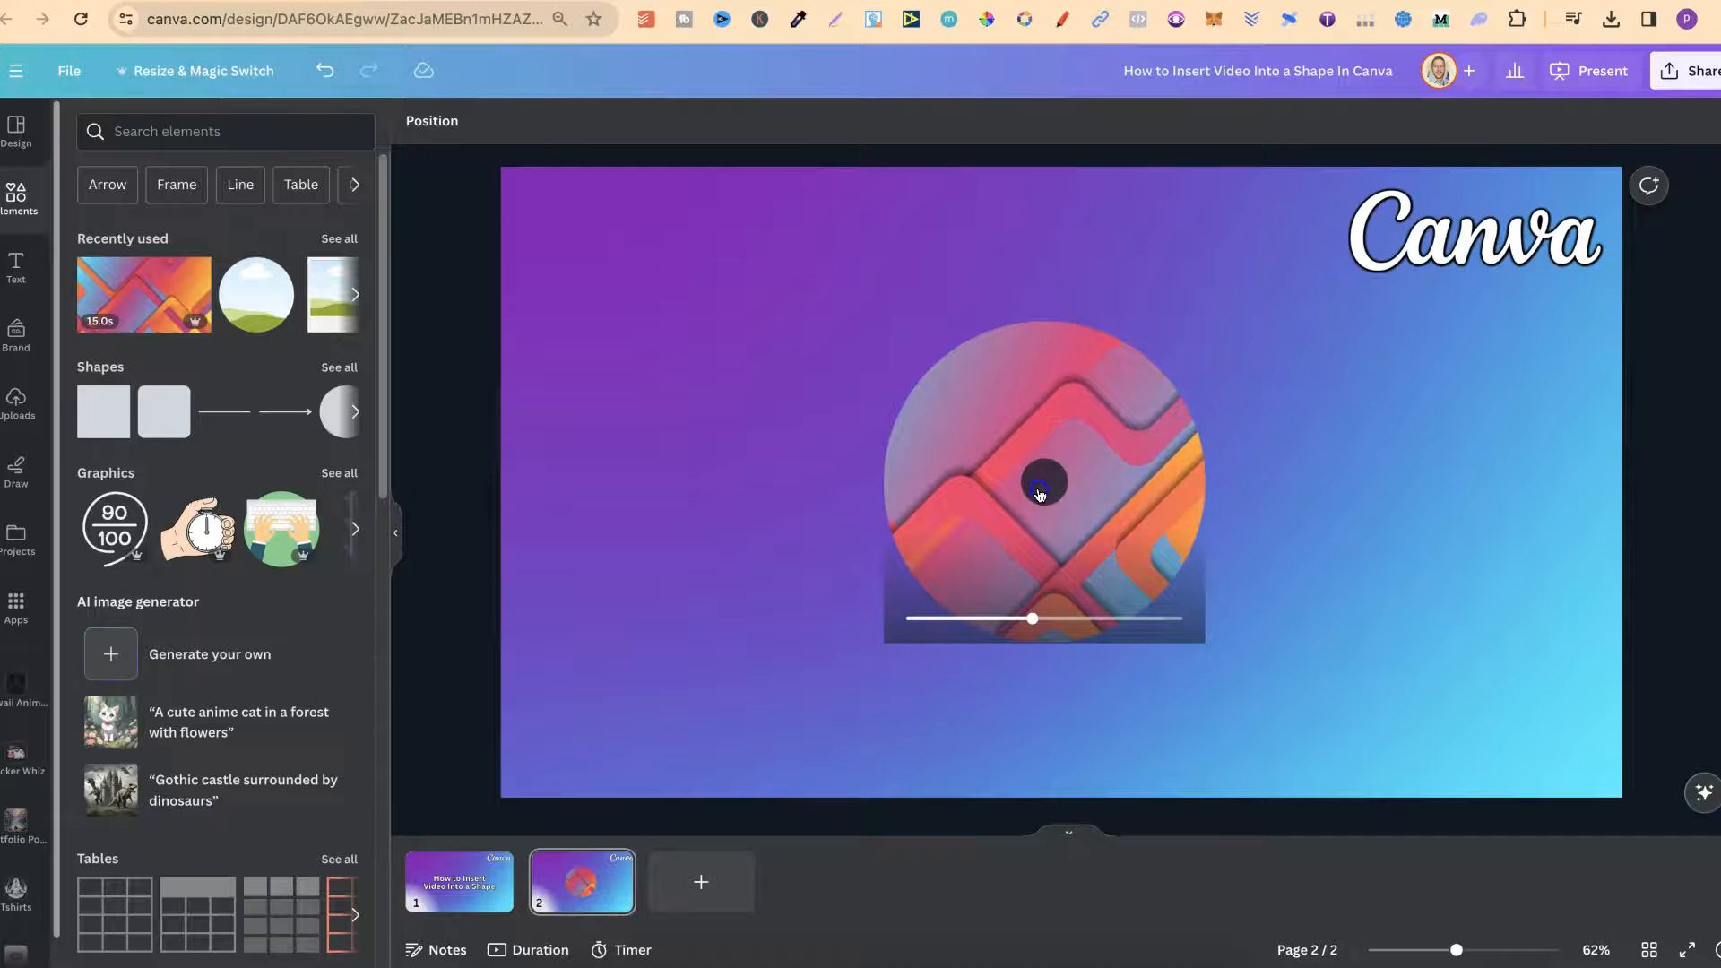
pyautogui.click(1043, 492)
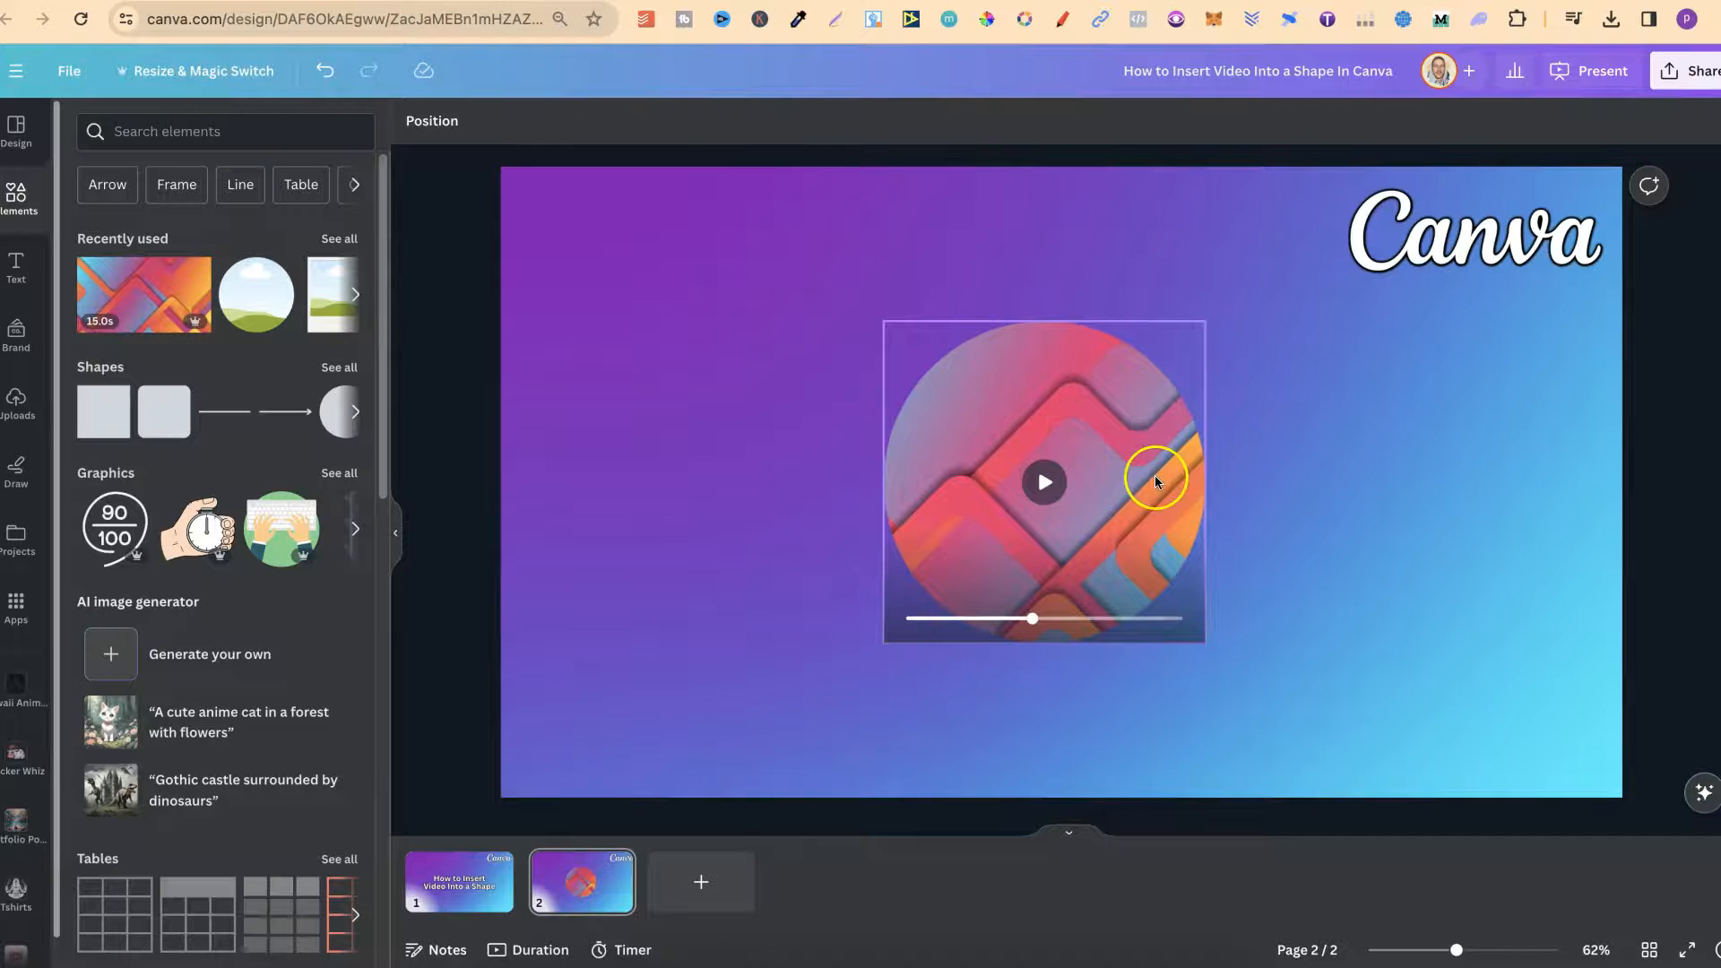
# - Reposition the video rightward inside the circle frame and confirm with Done
pyautogui.doubleClick(1156, 480)
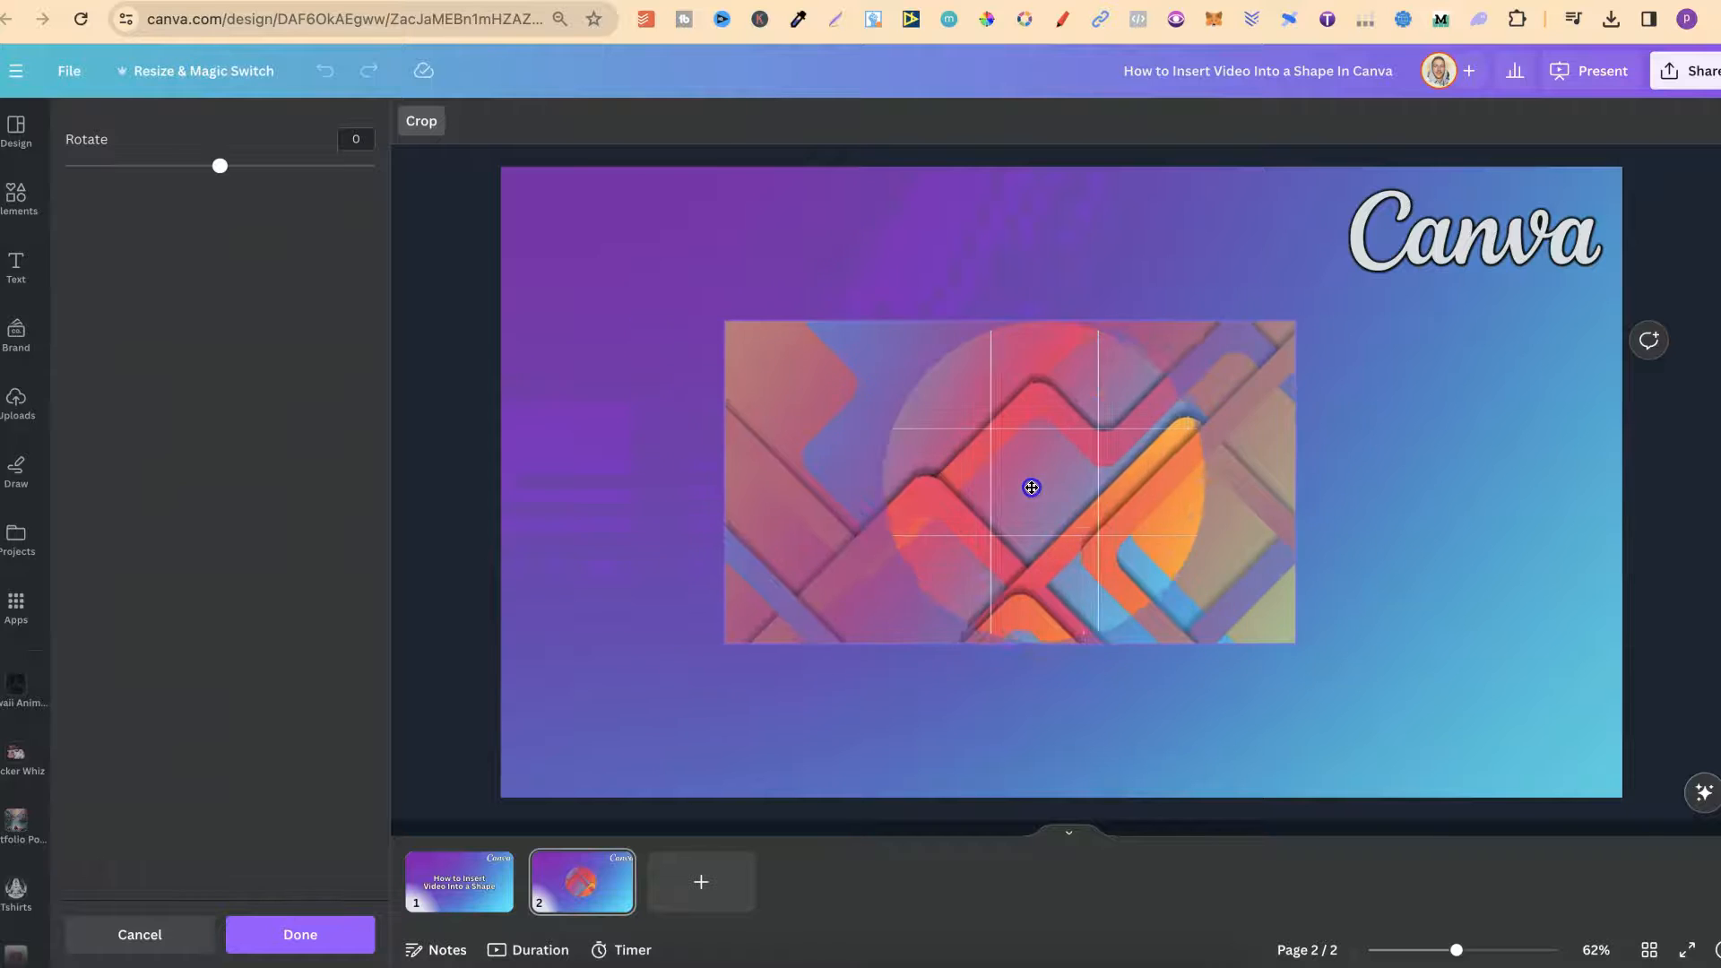
pyautogui.moveTo(1029, 486); pyautogui.dragTo(1160, 495)
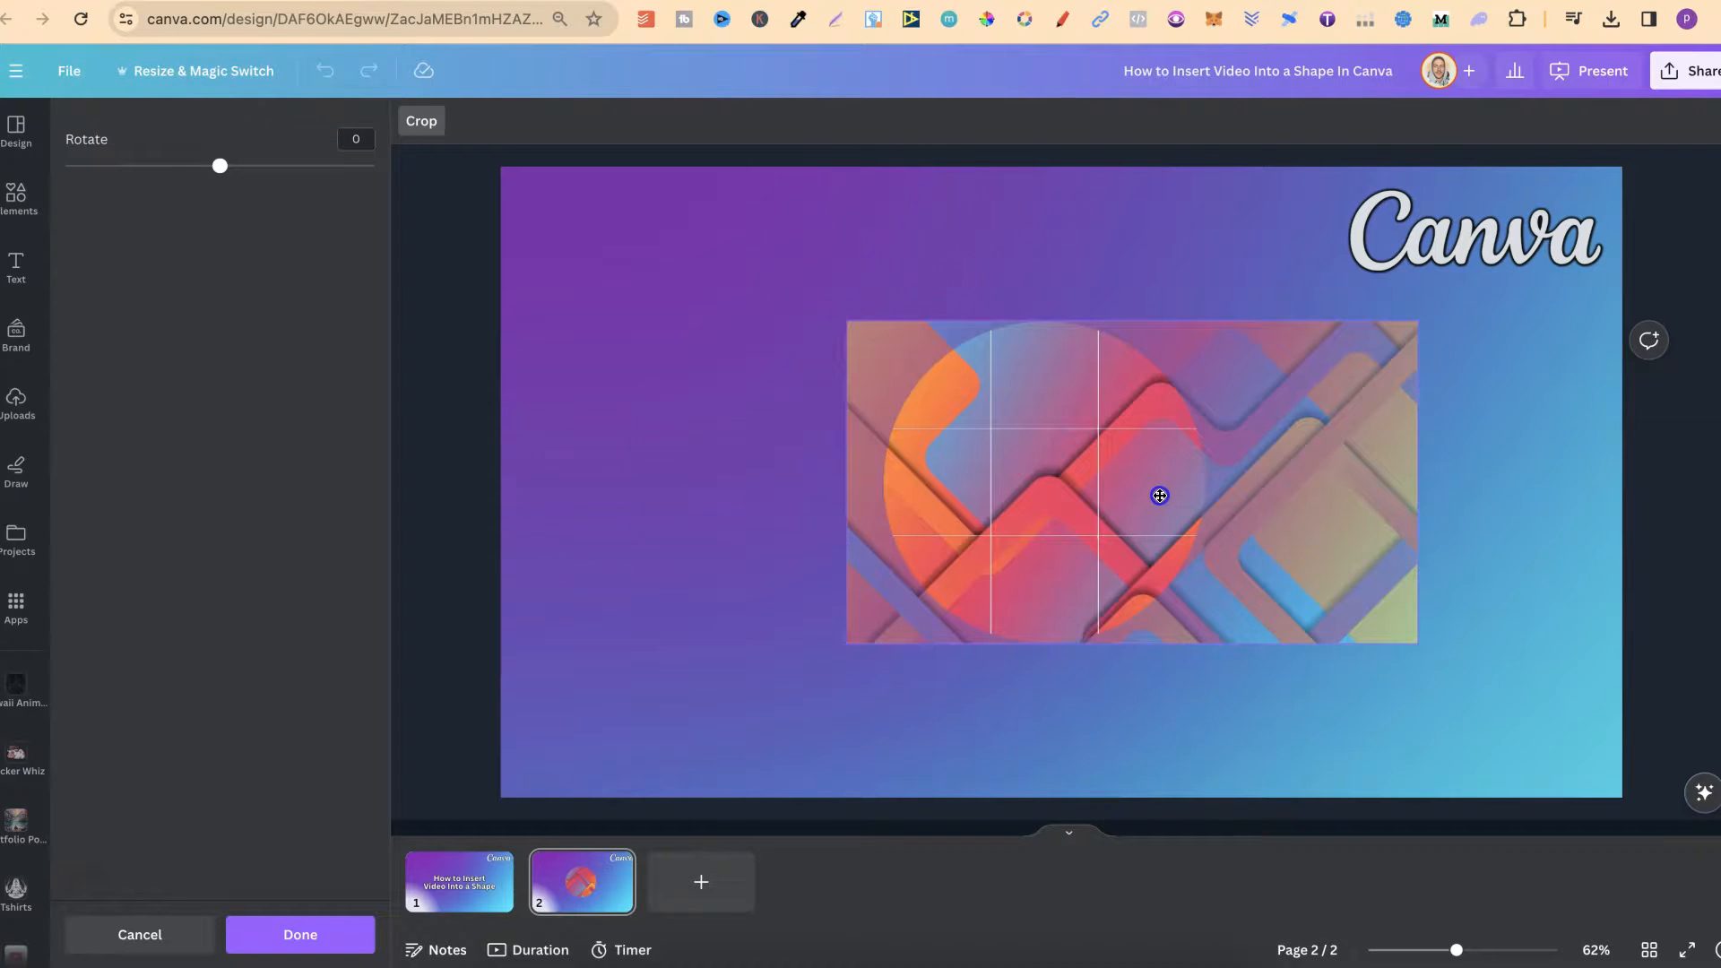
pyautogui.click(302, 934)
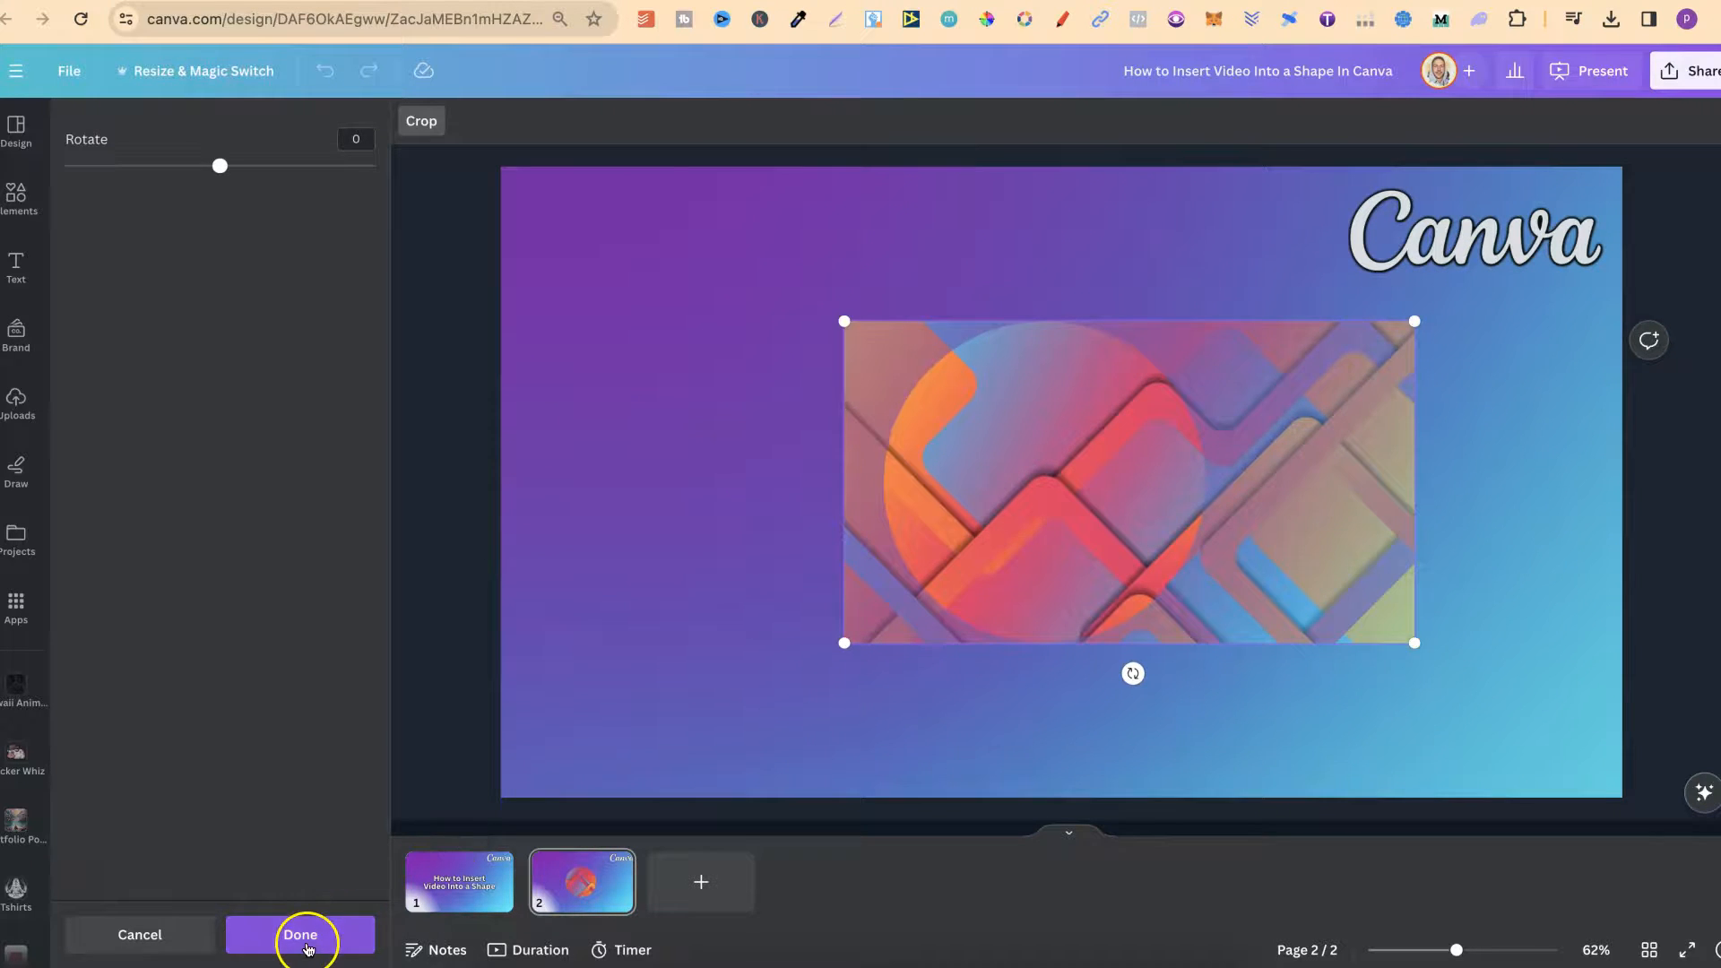
pyautogui.click(301, 936)
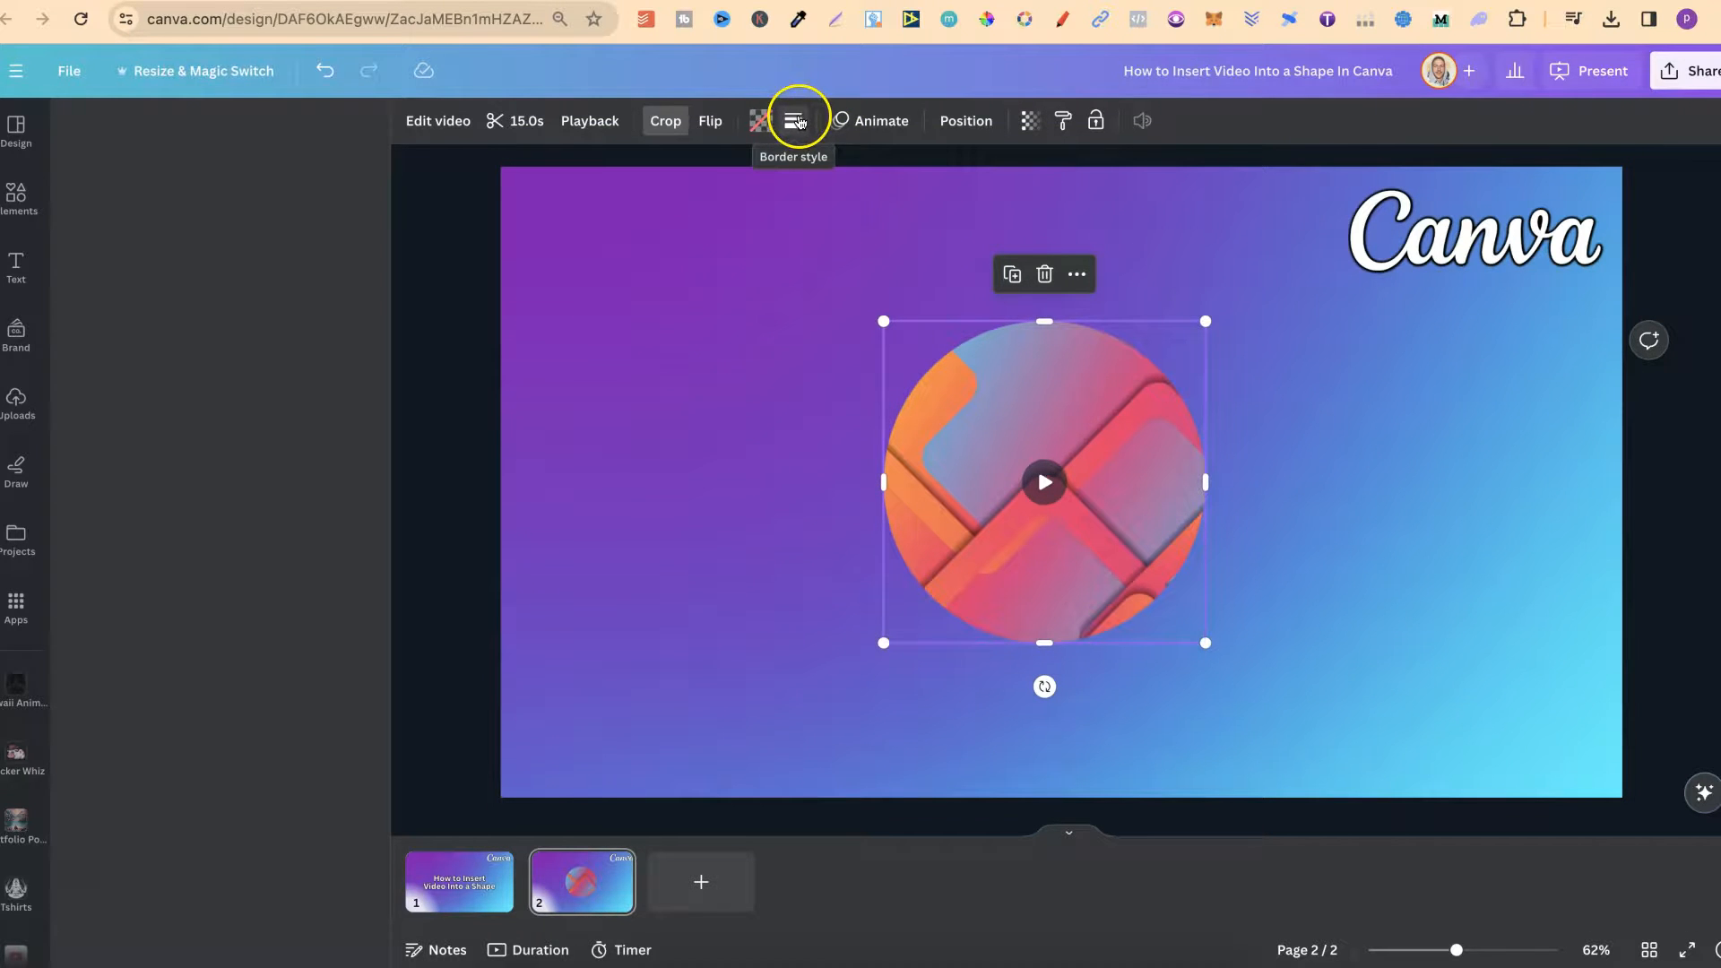
# - Give the circle frame a solid black border with weight about 12
pyautogui.click(794, 120)
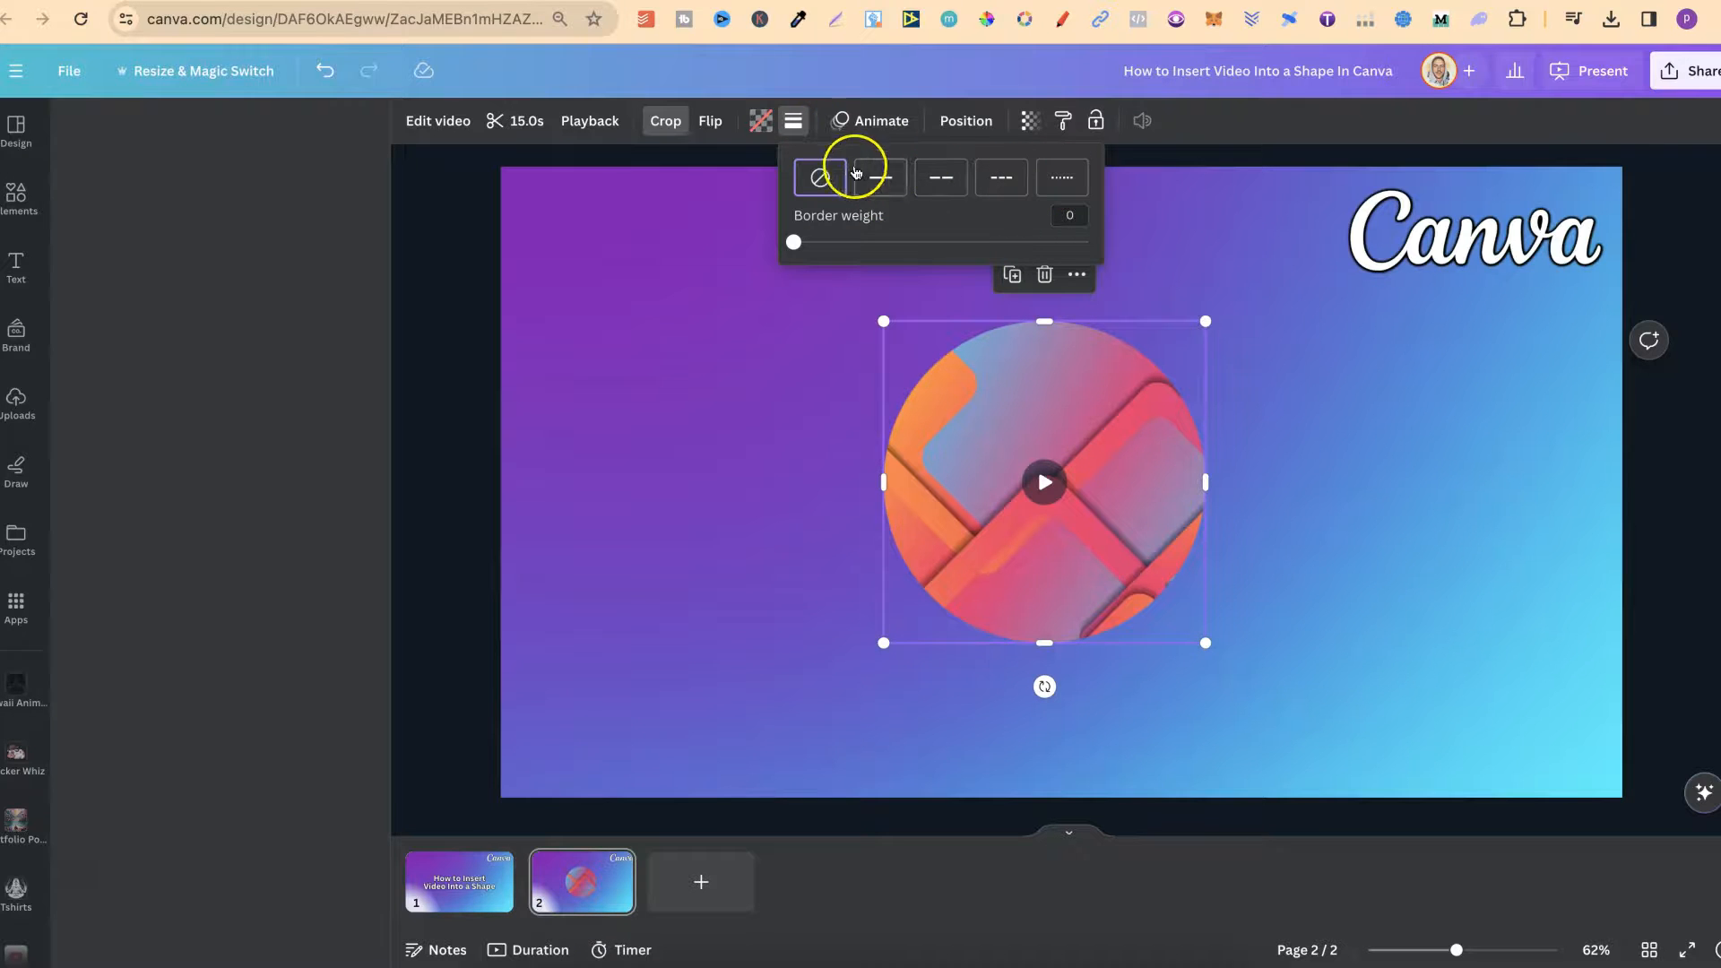
pyautogui.click(881, 176)
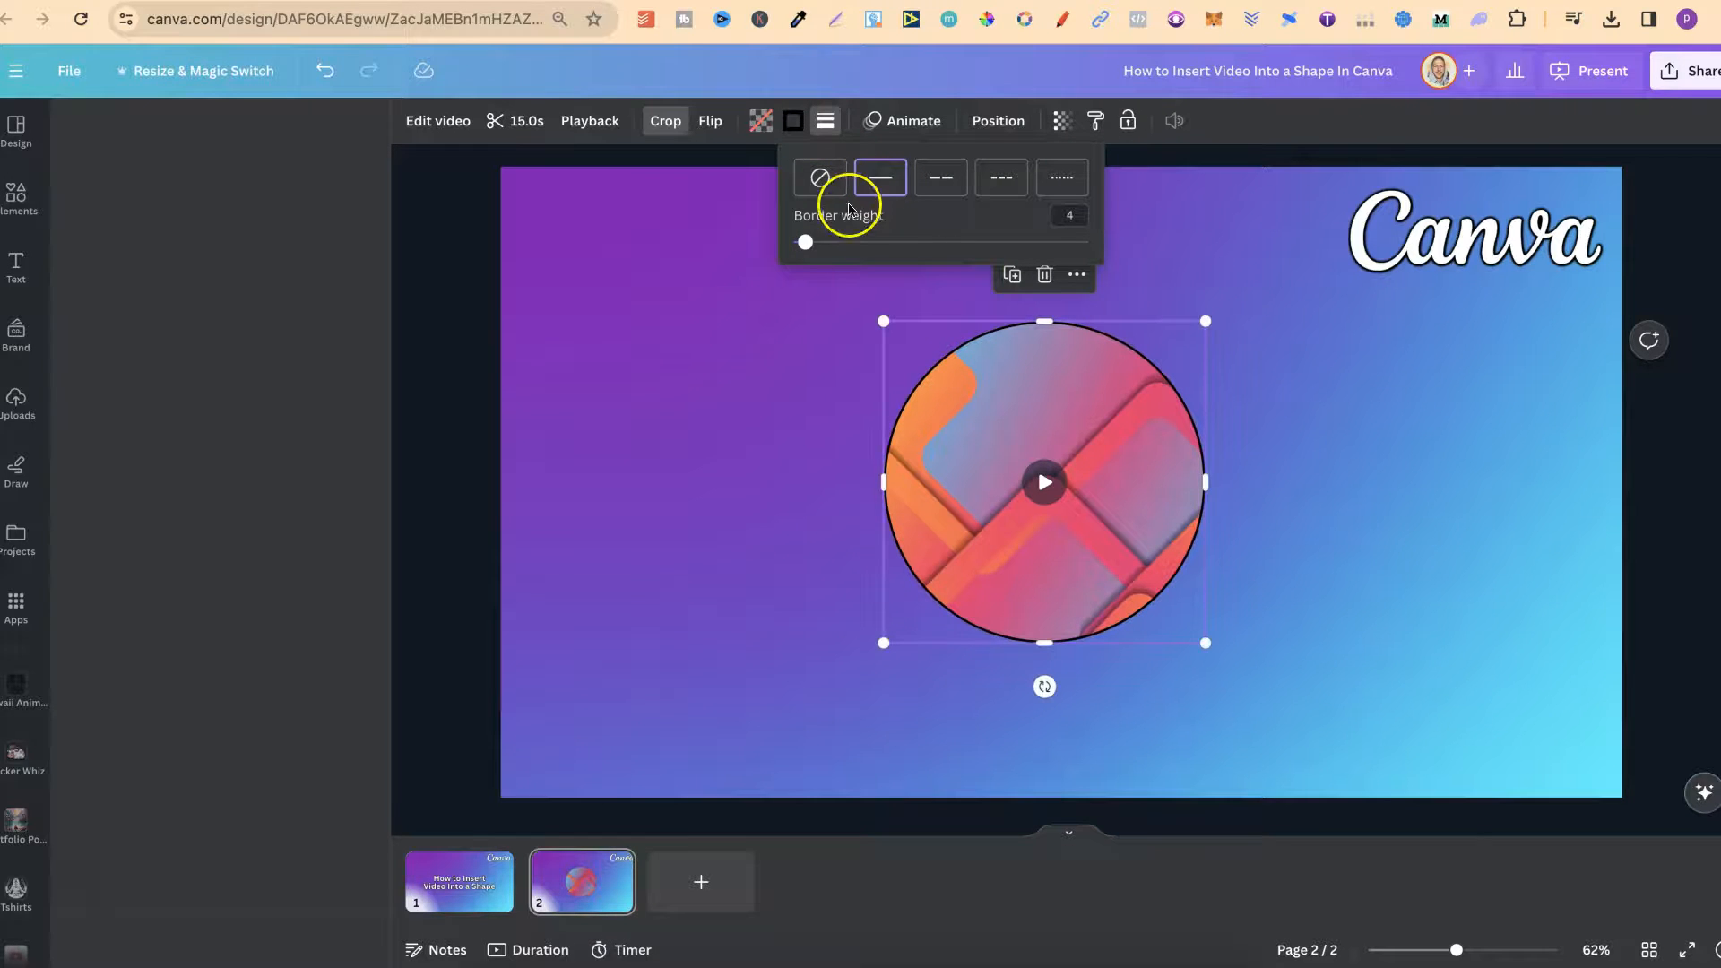
pyautogui.moveTo(805, 242); pyautogui.dragTo(828, 242)
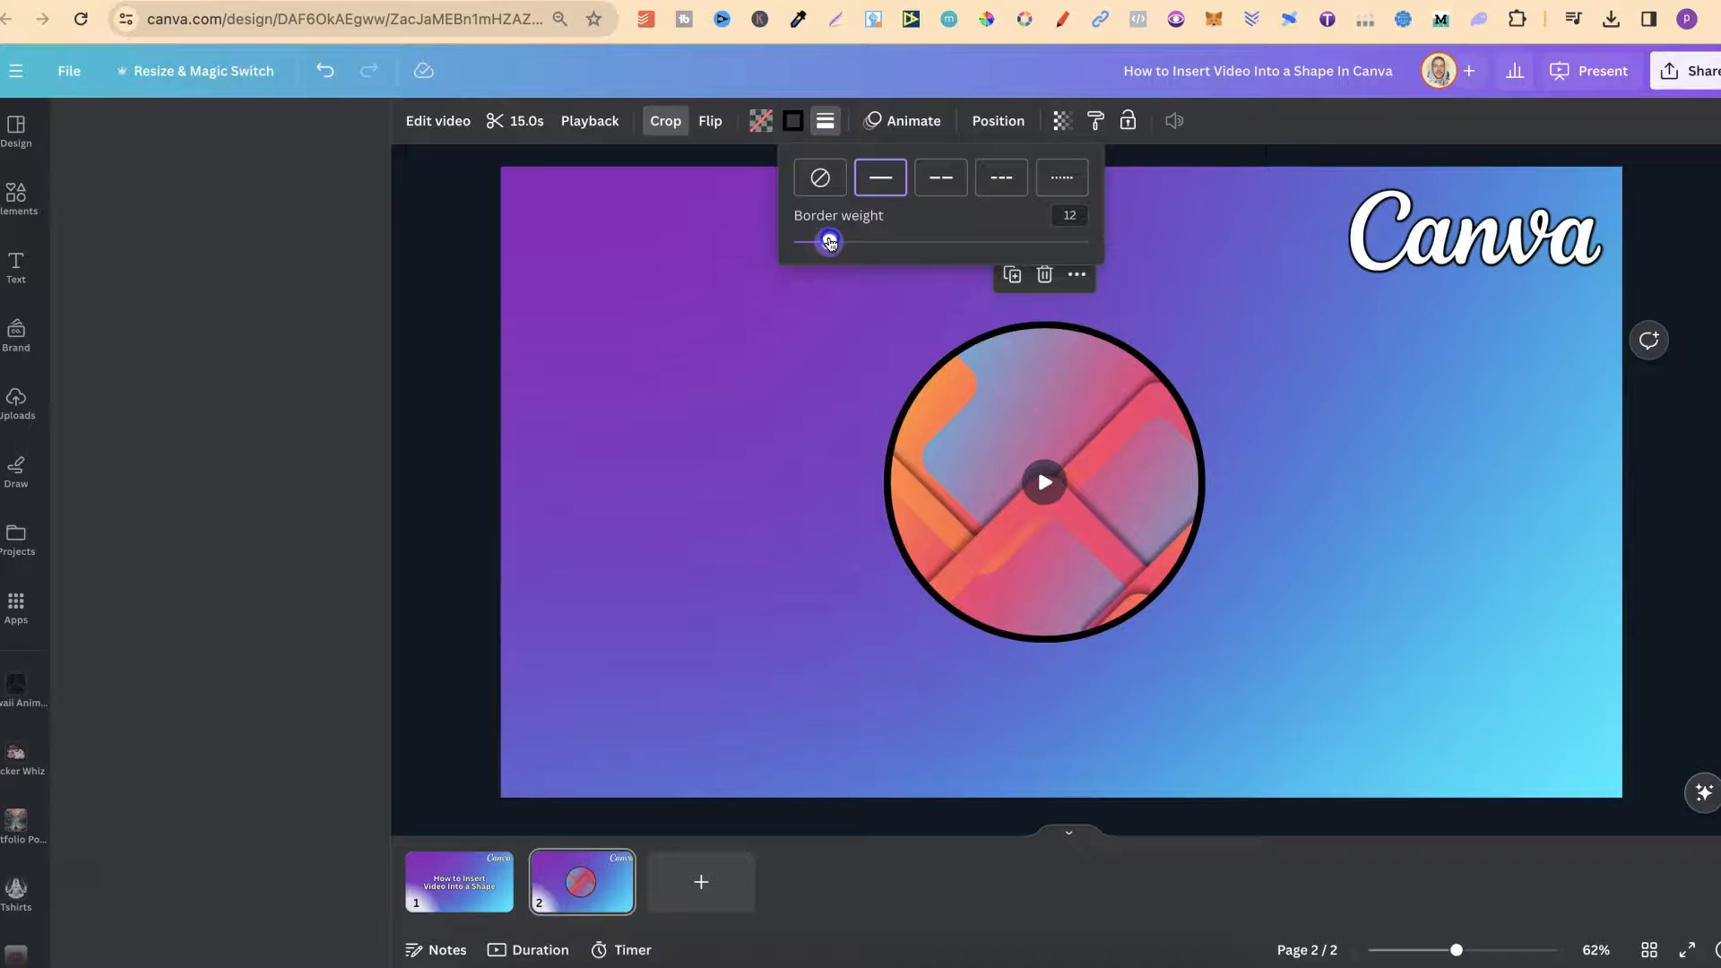
pyautogui.click(792, 120)
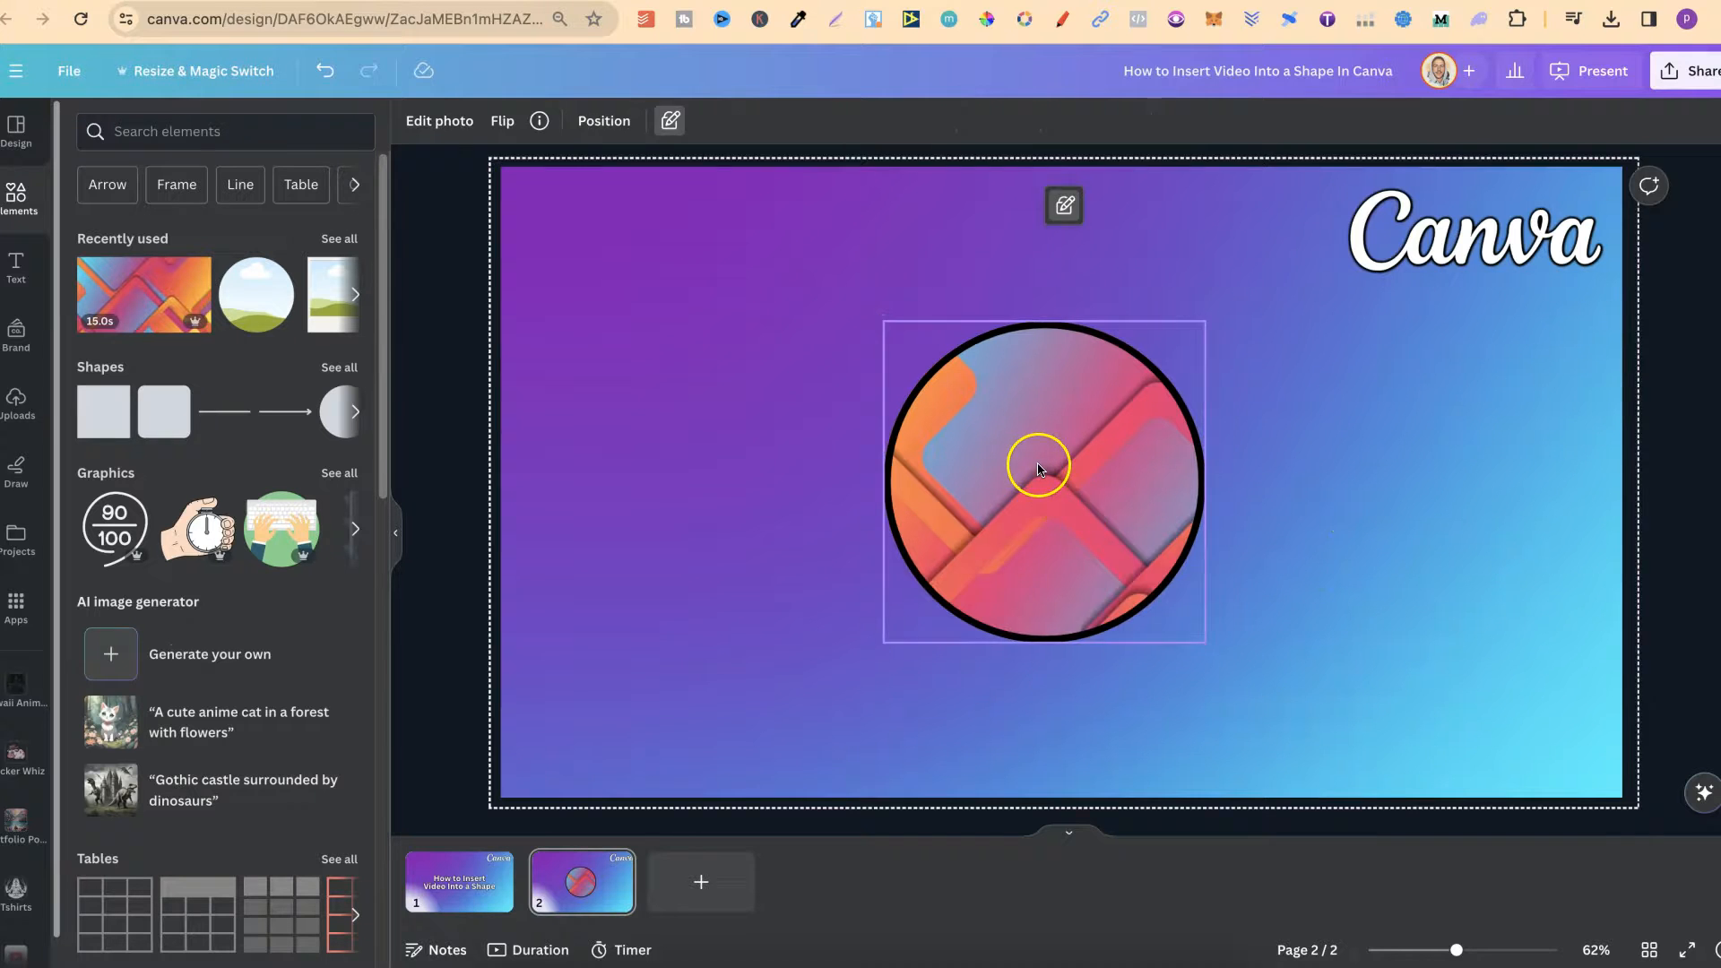
pyautogui.click(1040, 470)
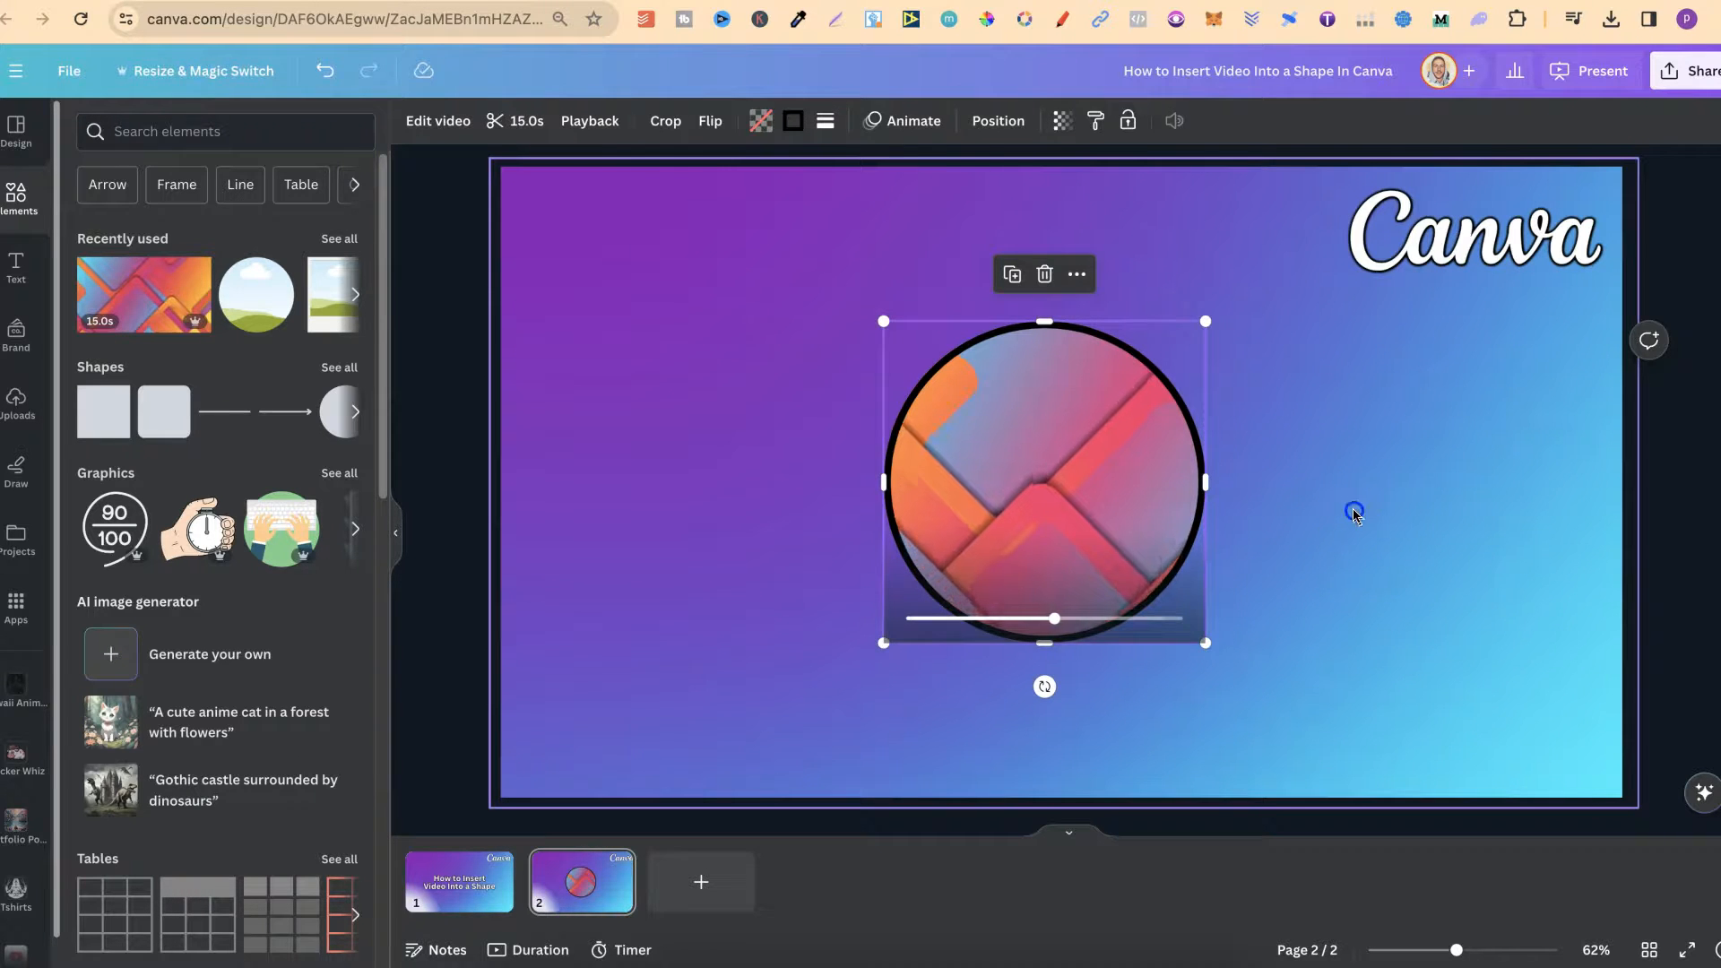